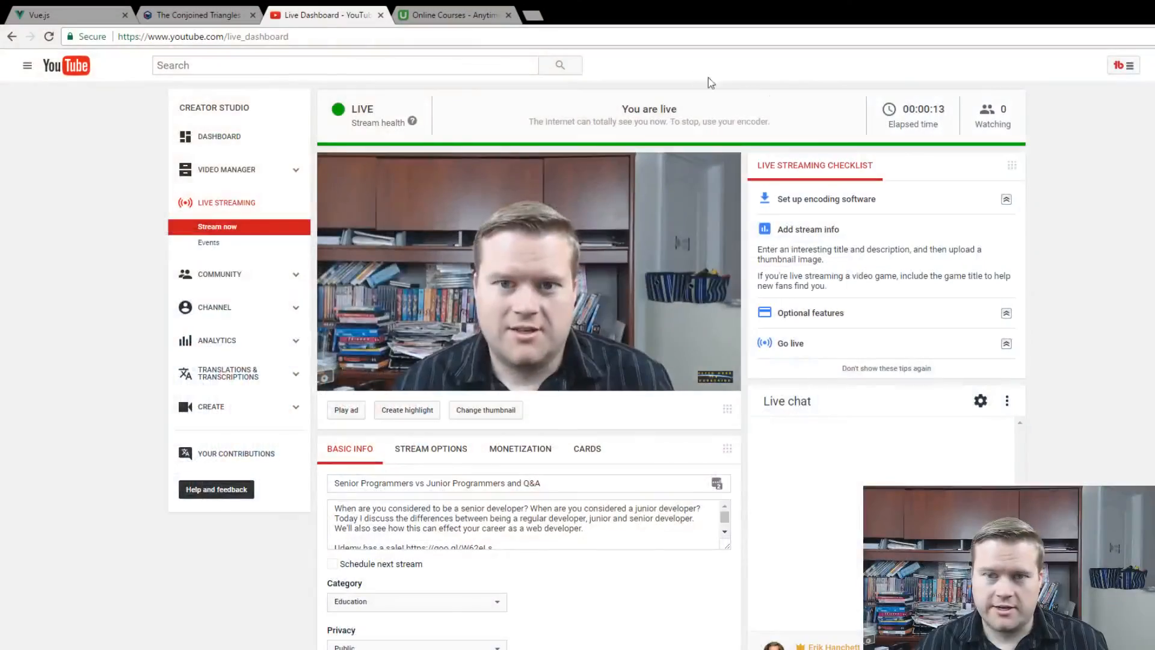
Switch to the Udemy 'Online Courses' tab showing the course catalog
left_click(453, 15)
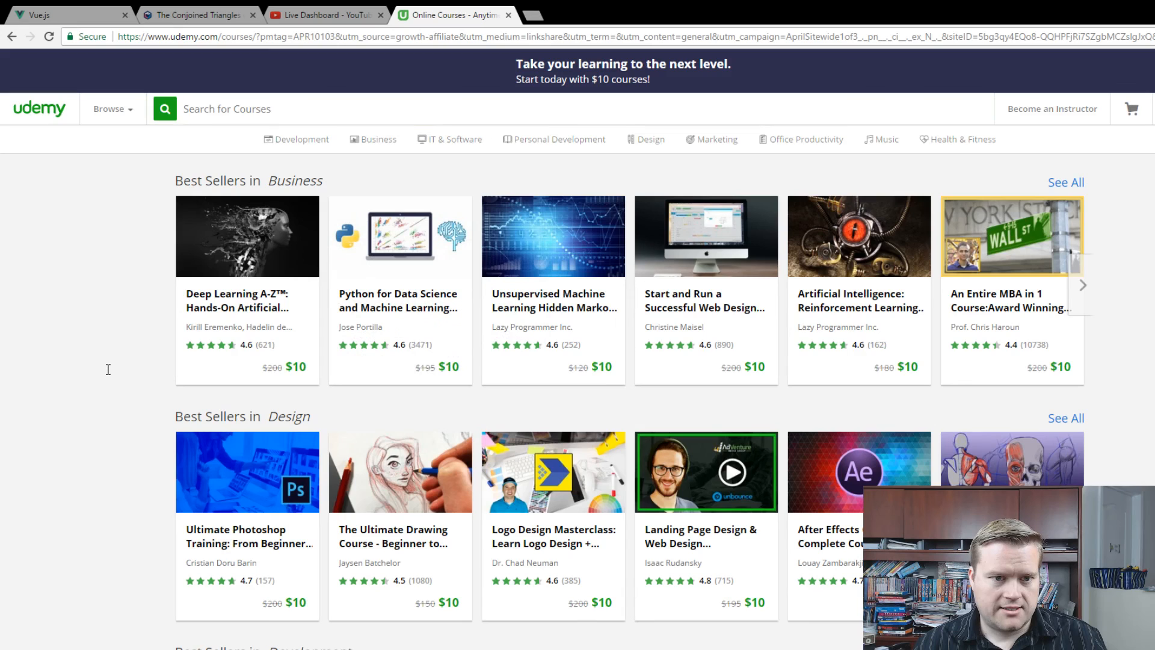
mouse_move(122, 357)
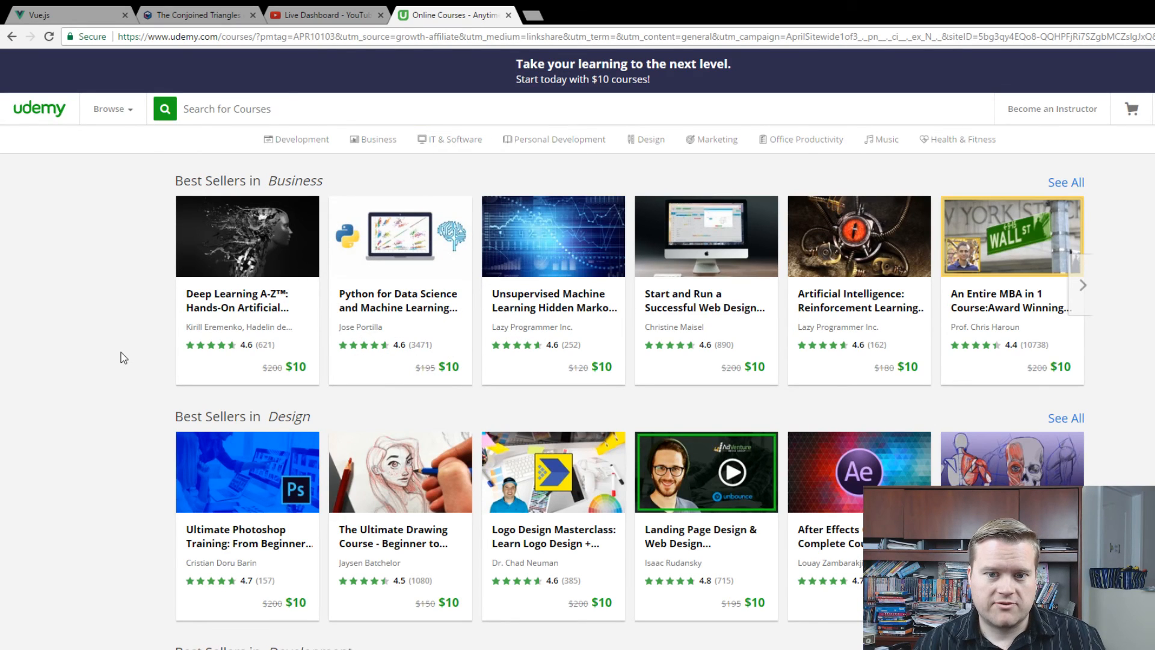
mouse_move(841, 123)
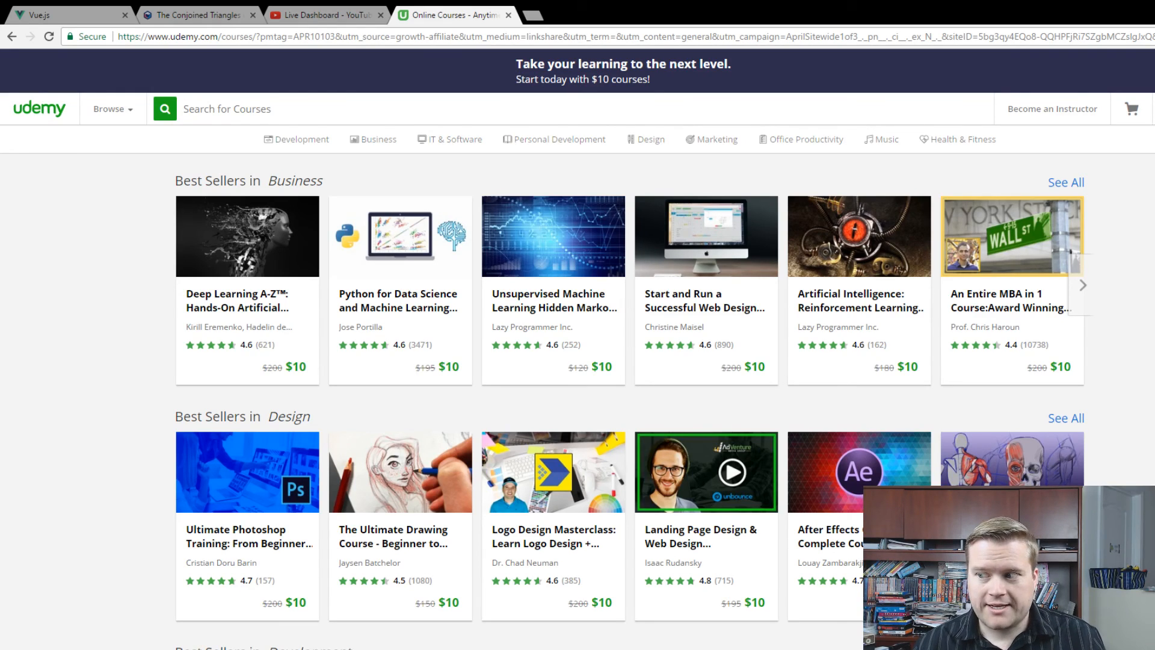
Switch to 'The Conjoined Triangles' blog tab about defining Senior Developer
left_click(198, 14)
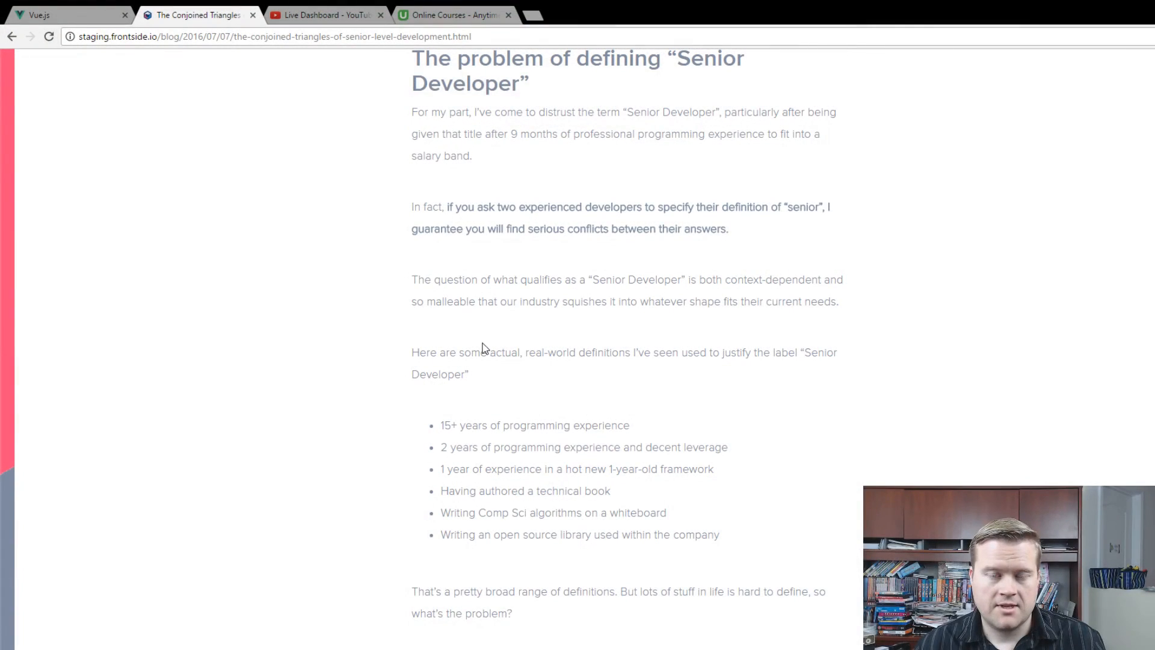
mouse_move(516, 317)
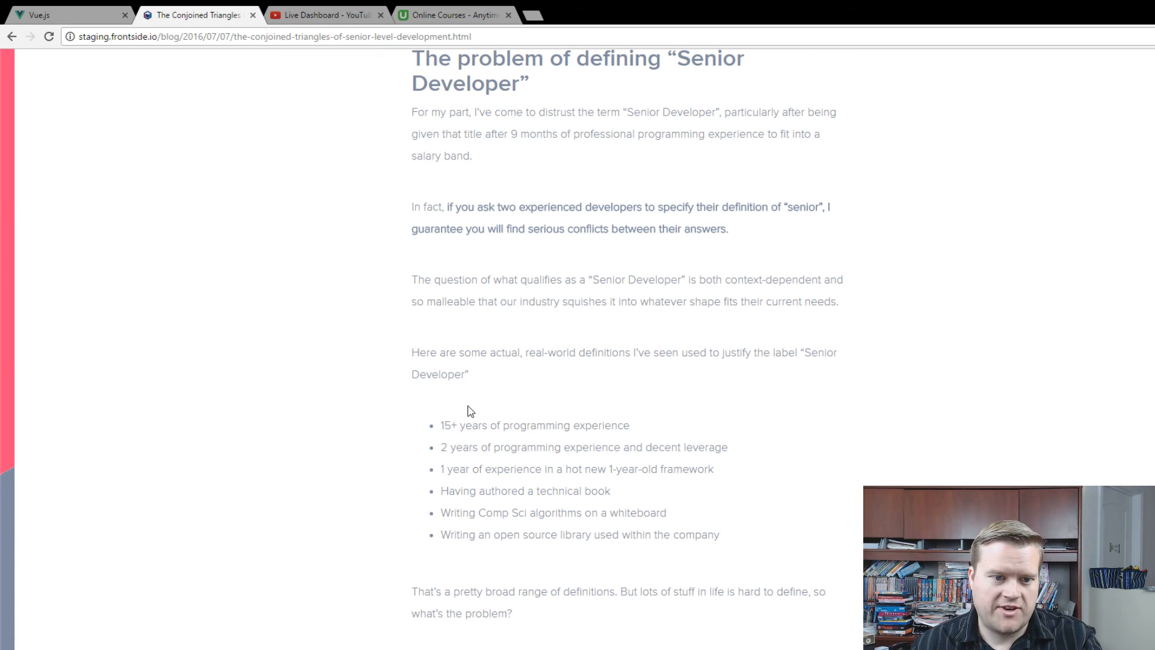
scroll("down", 3)
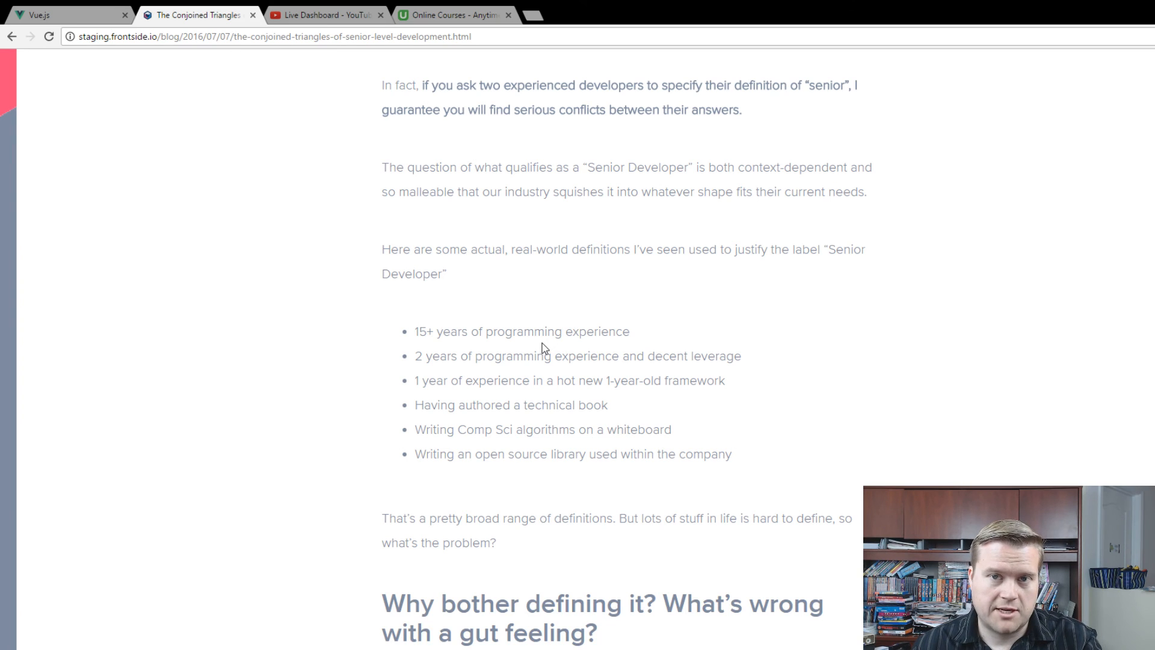
left_click_drag(414, 356, 547, 356)
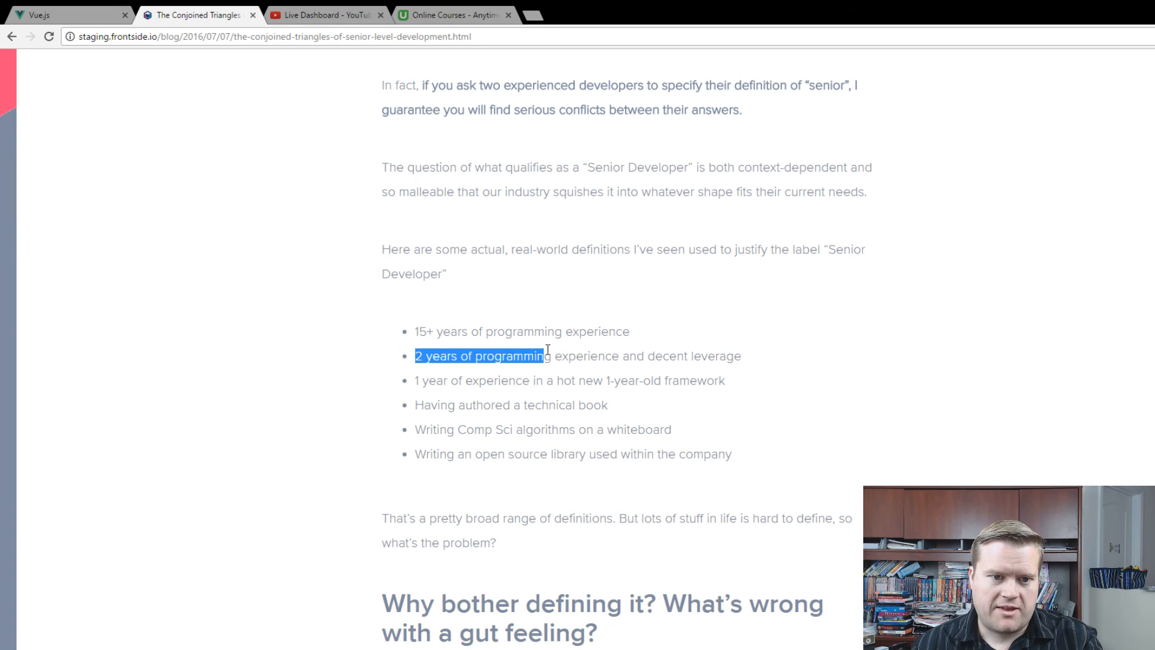
left_click(692, 355)
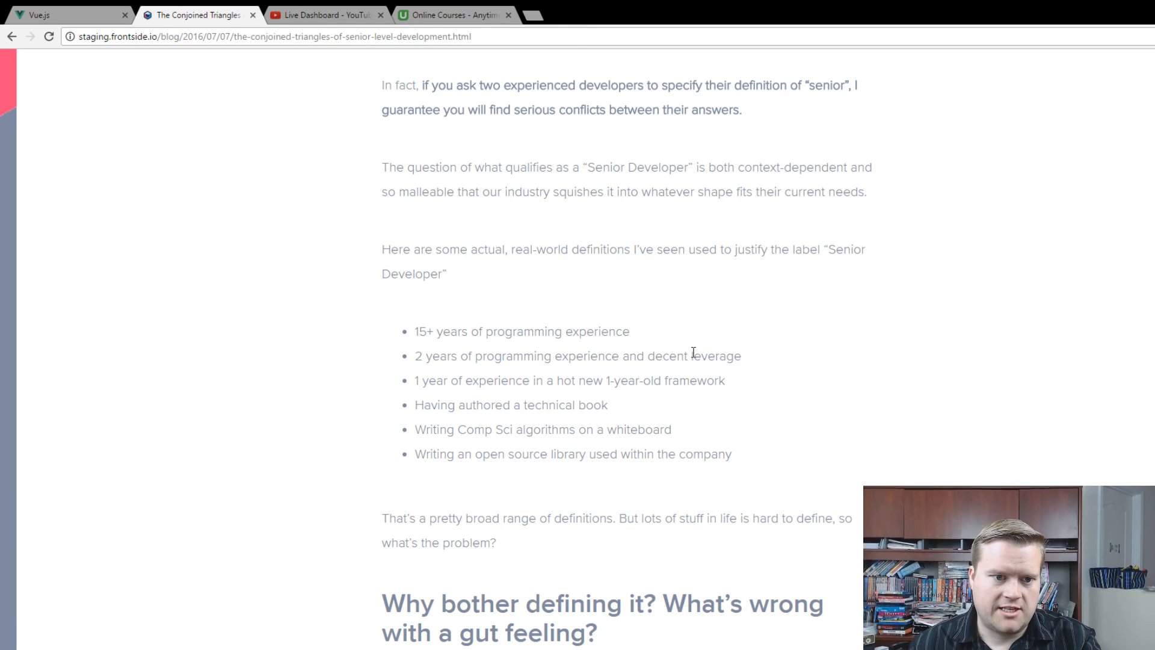
left_click_drag(457, 404, 527, 405)
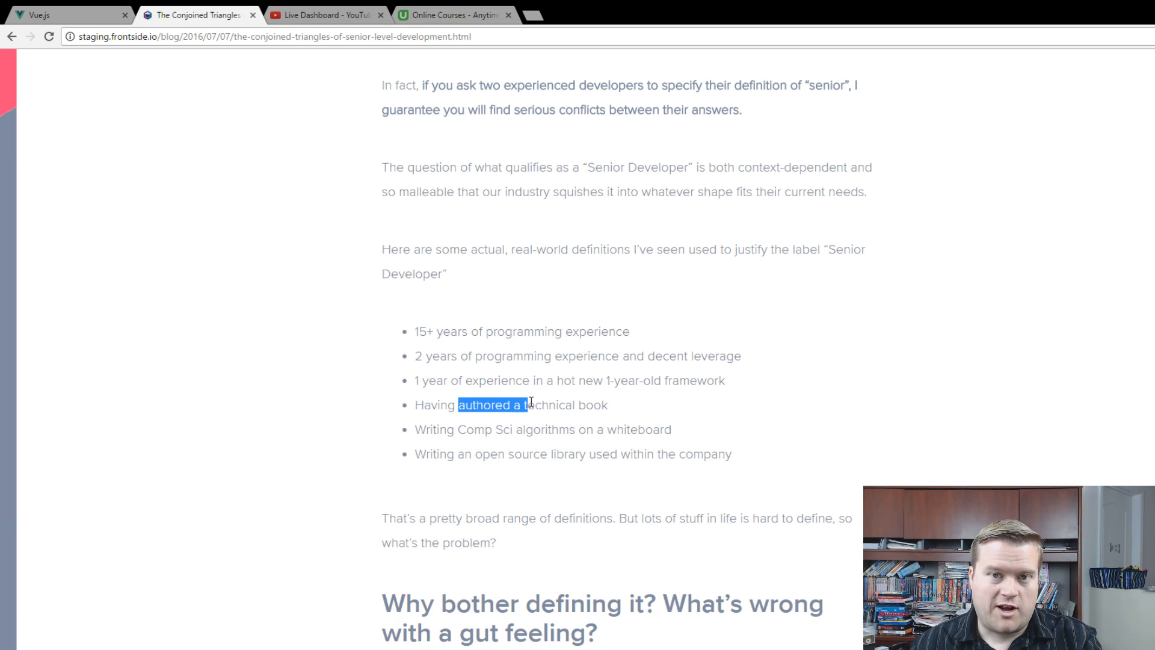
double_click(484, 430)
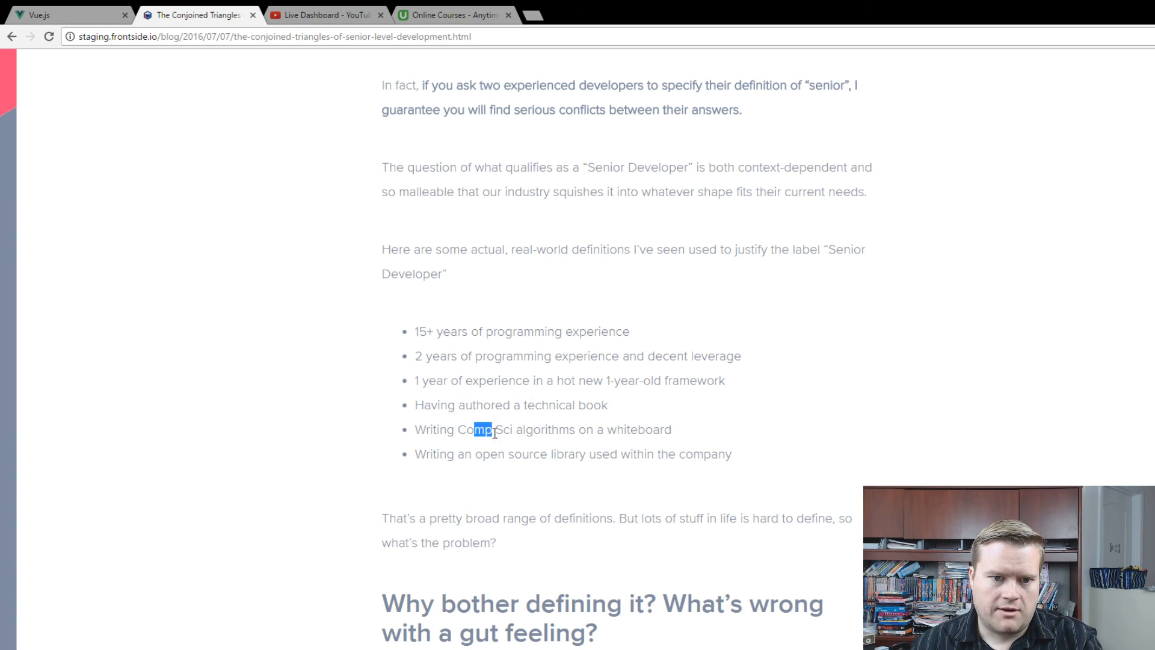
left_click_drag(475, 430, 570, 430)
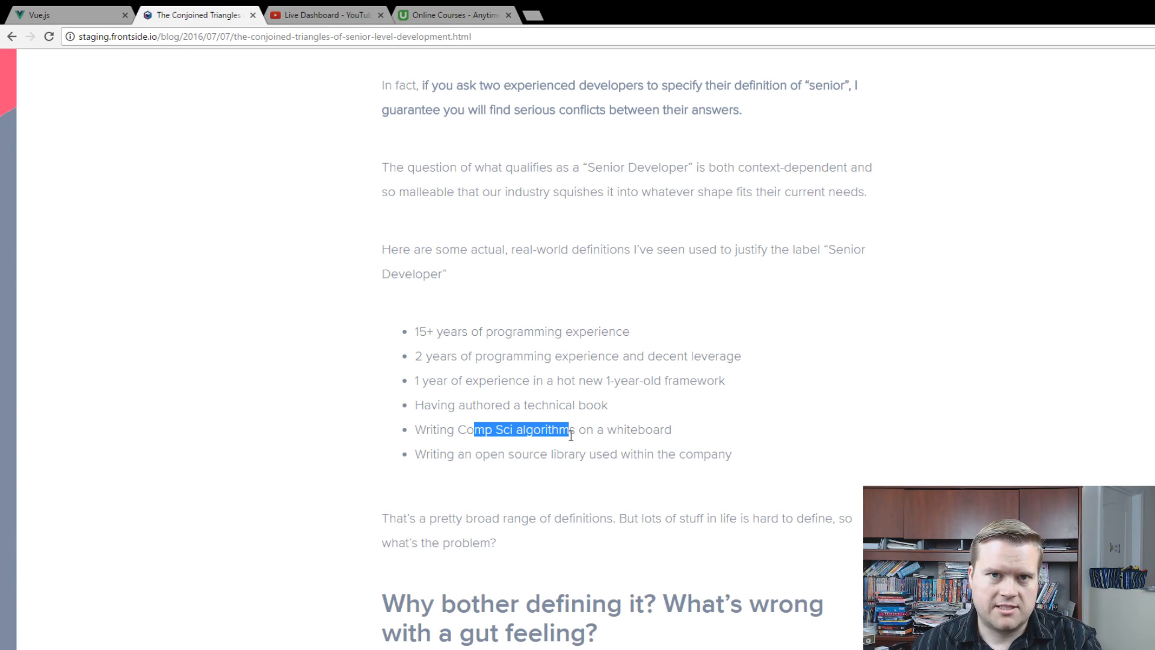
left_click(447, 458)
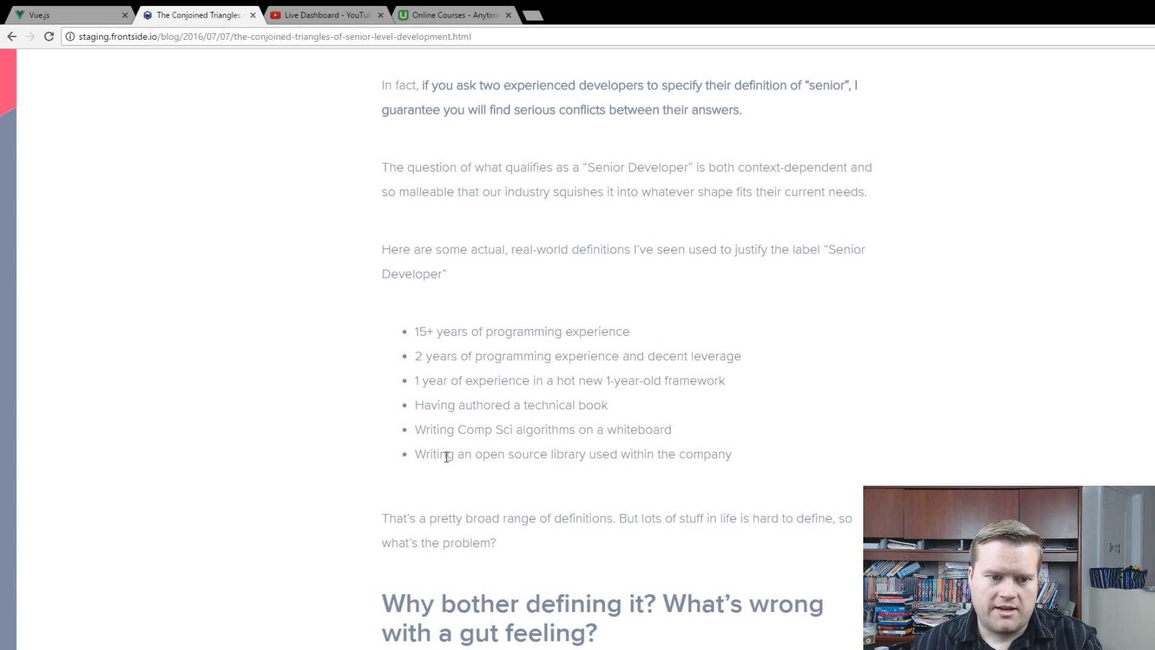
left_click_drag(445, 454, 554, 454)
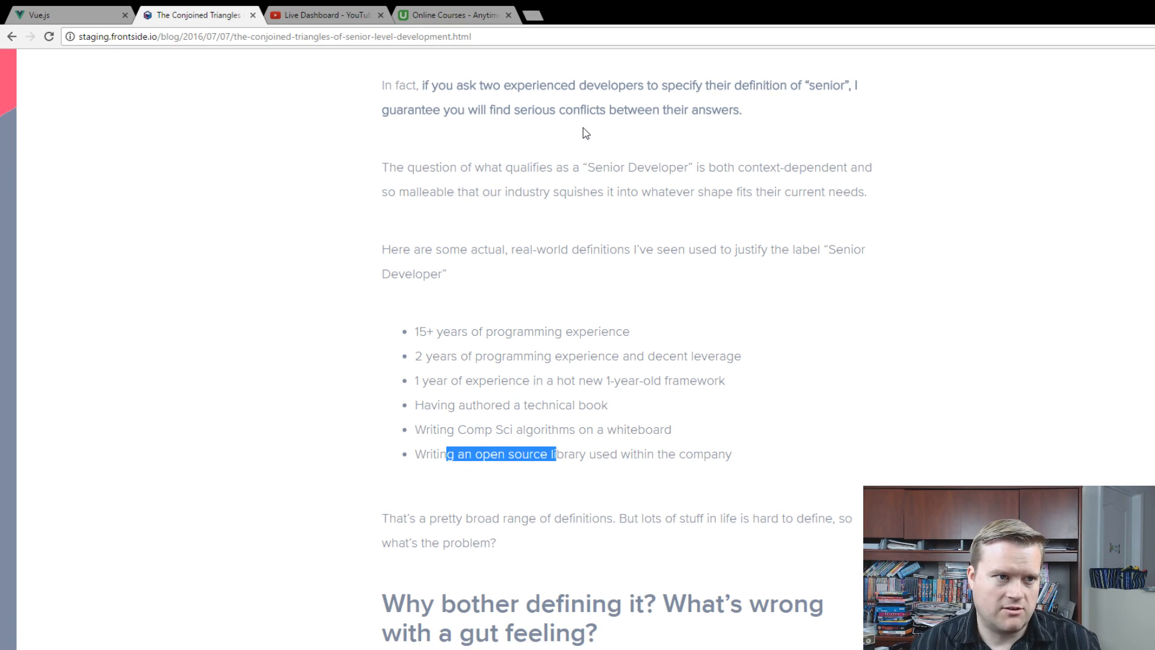
mouse_move(546, 106)
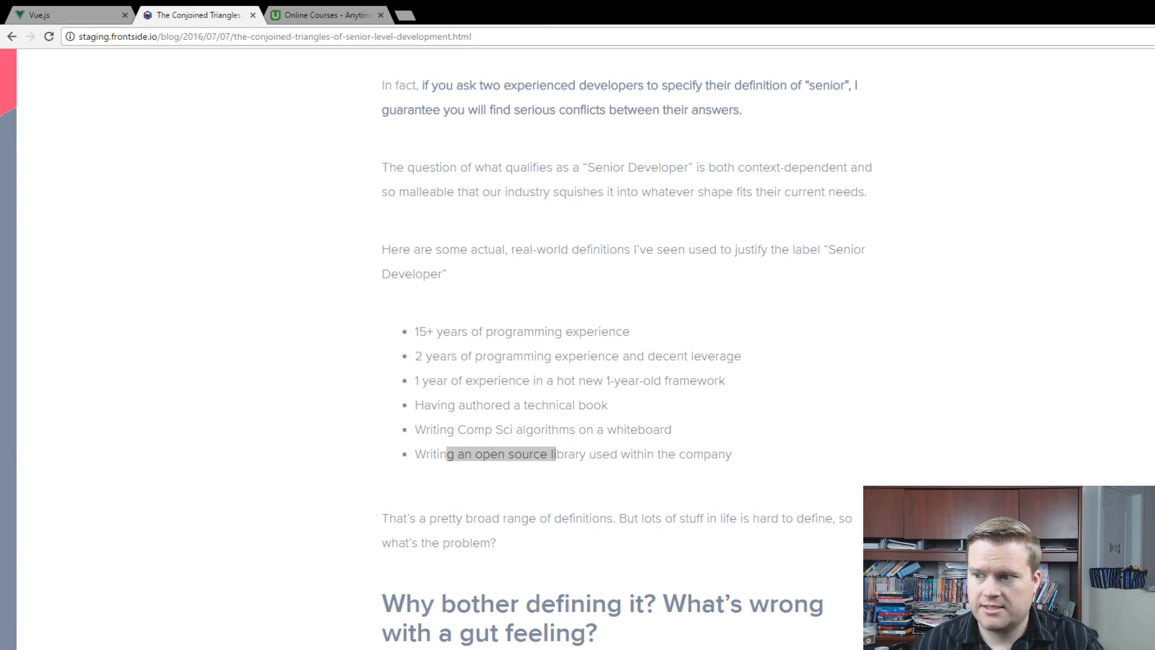
Close the YouTube Live Dashboard tab, leaving the Frontside article open
left_click_drag(448, 454, 554, 454)
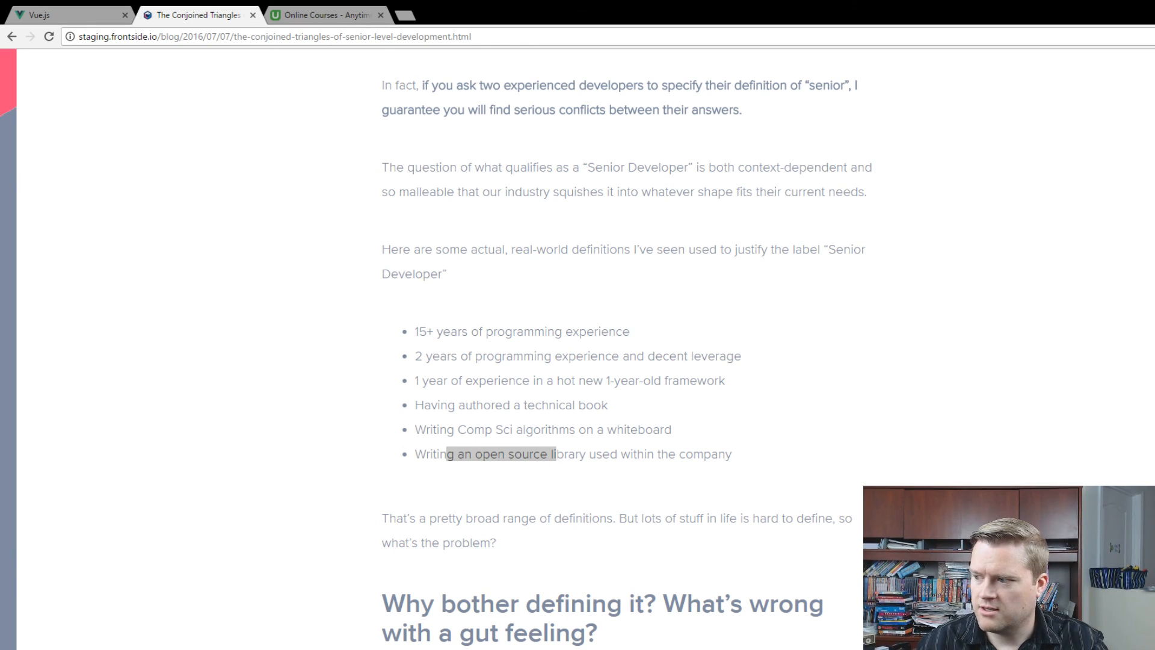
mouse_move(729, 325)
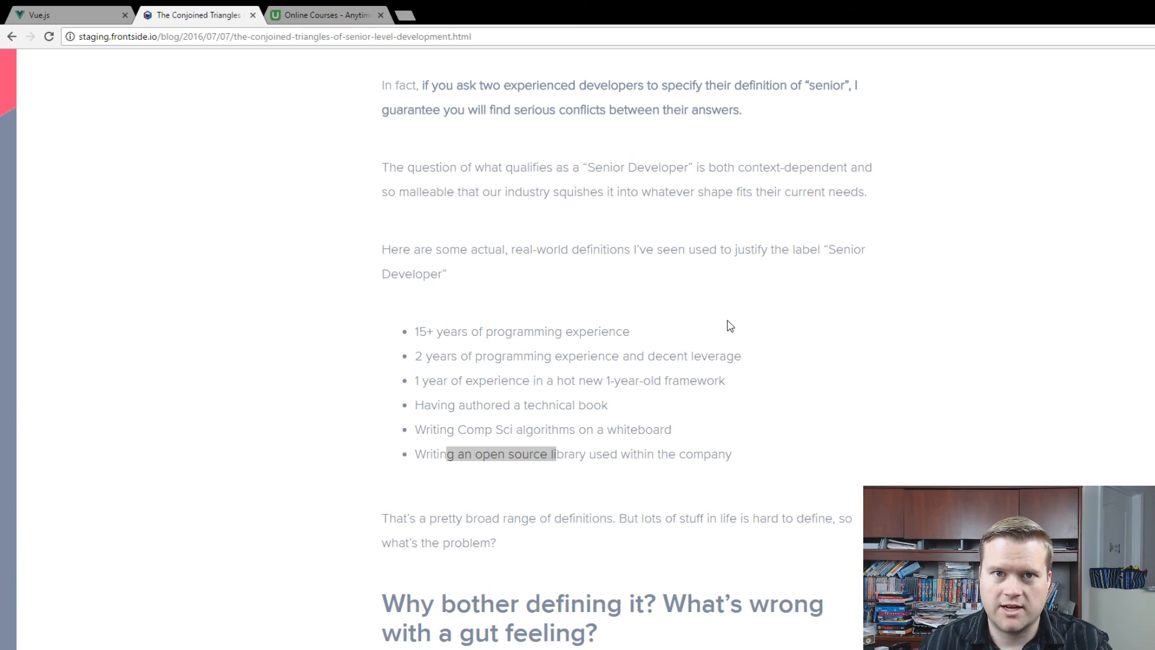
mouse_move(755, 367)
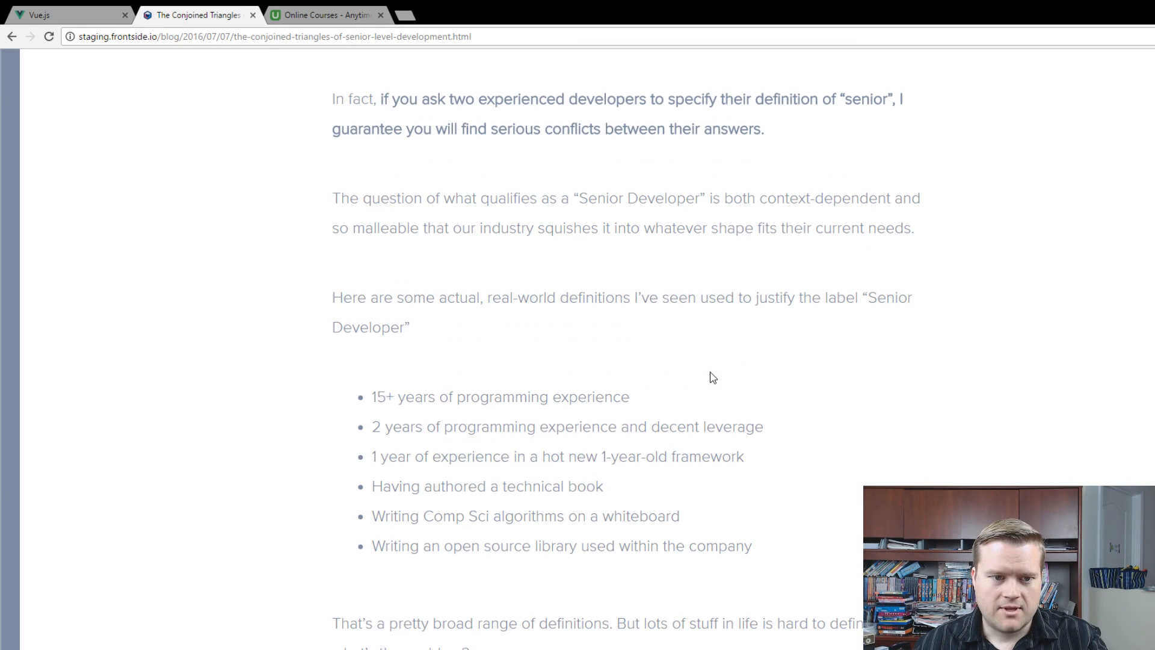
mouse_move(665, 387)
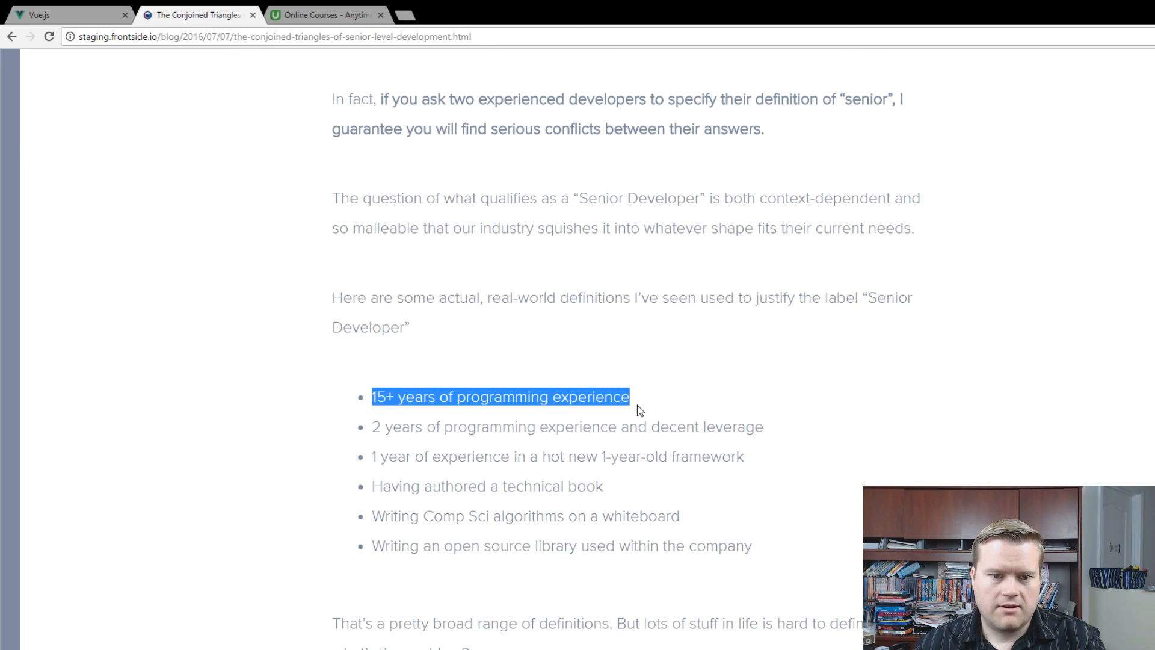
scroll("down", 3)
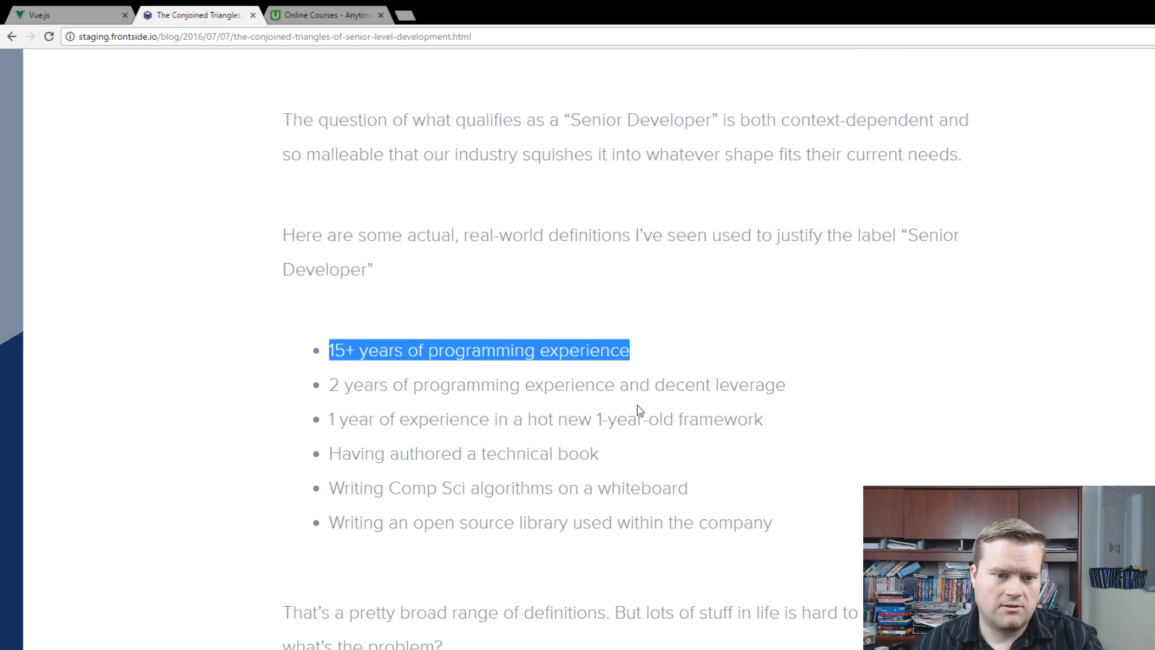
scroll("down", 3)
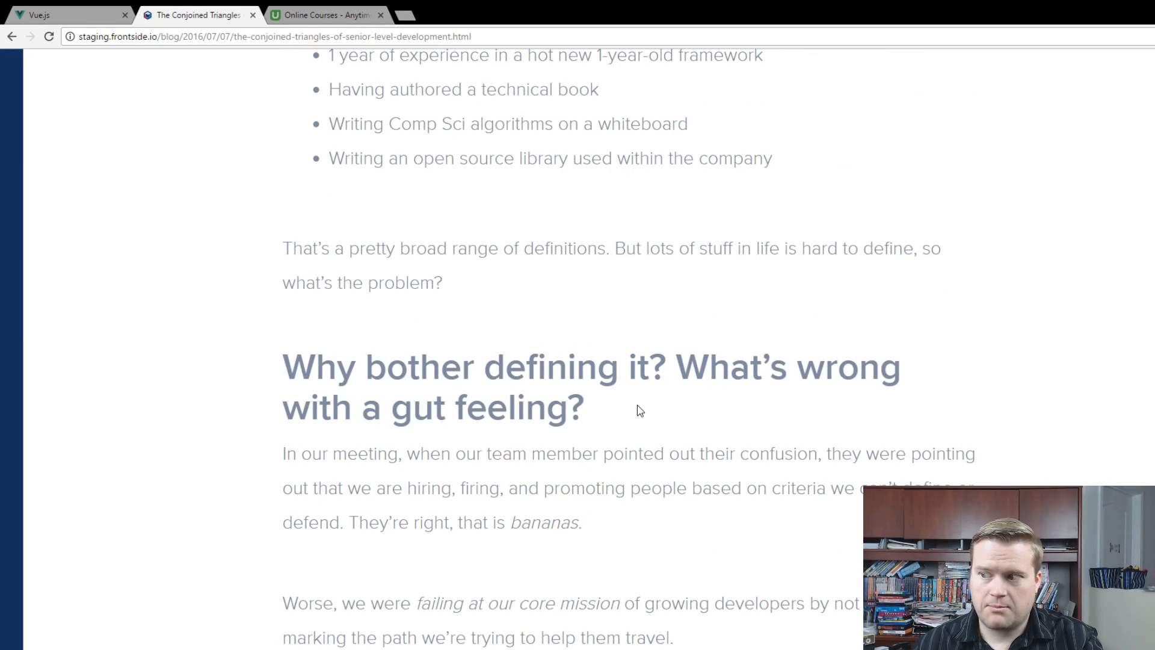
scroll("down", 3)
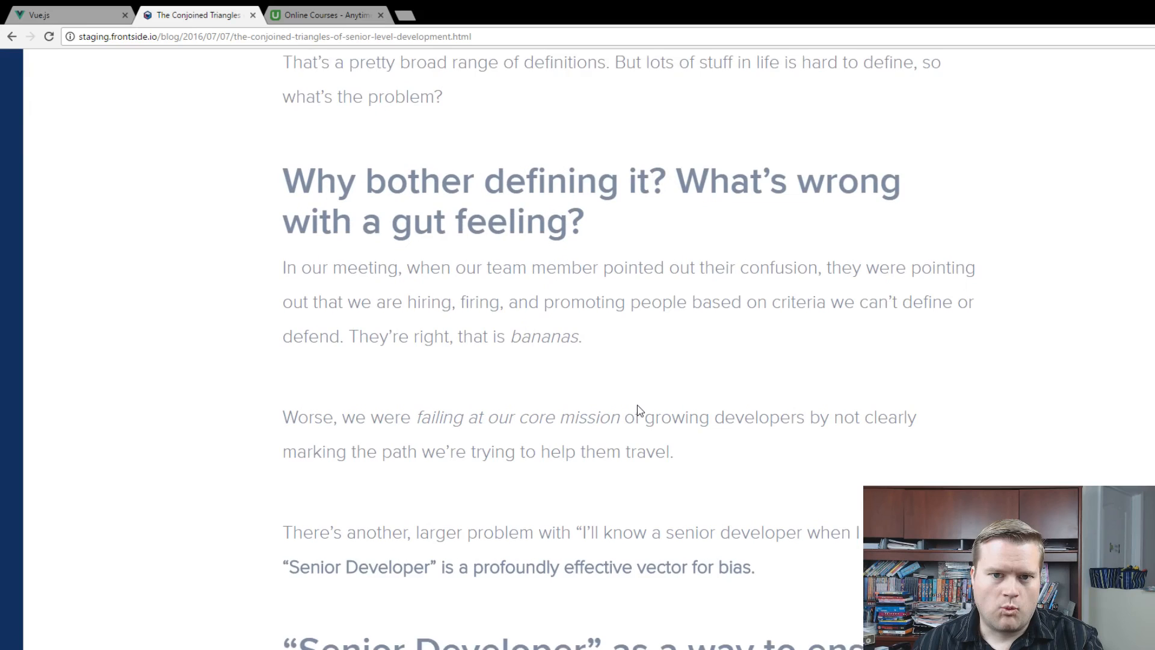
scroll("down", 3)
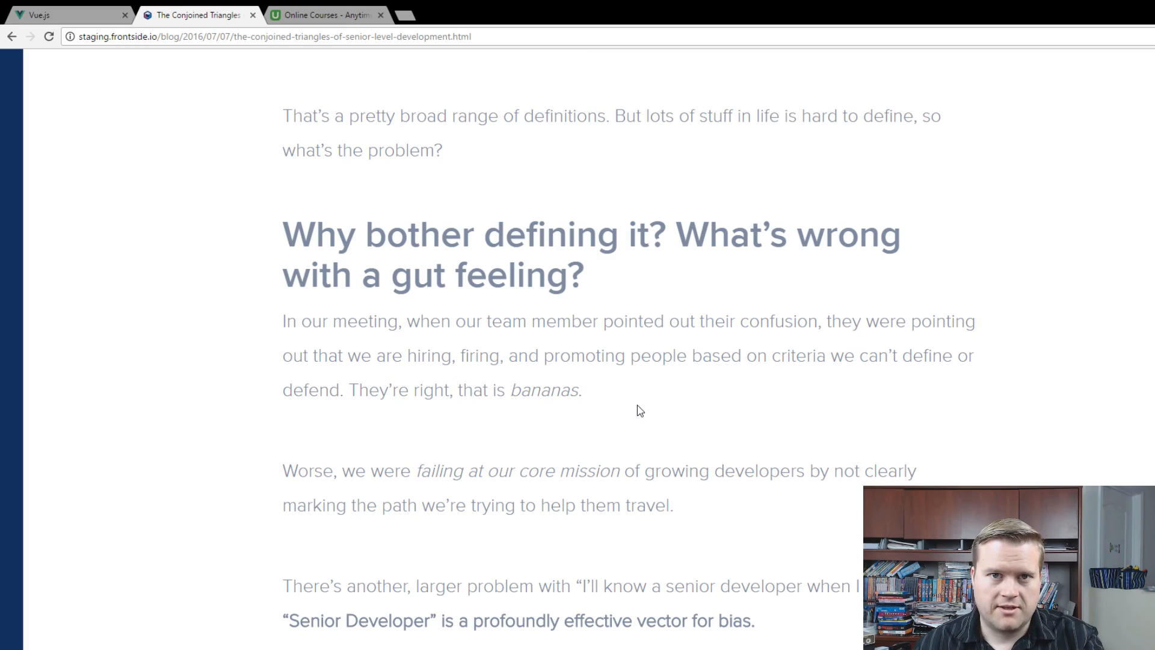
scroll("down", 3)
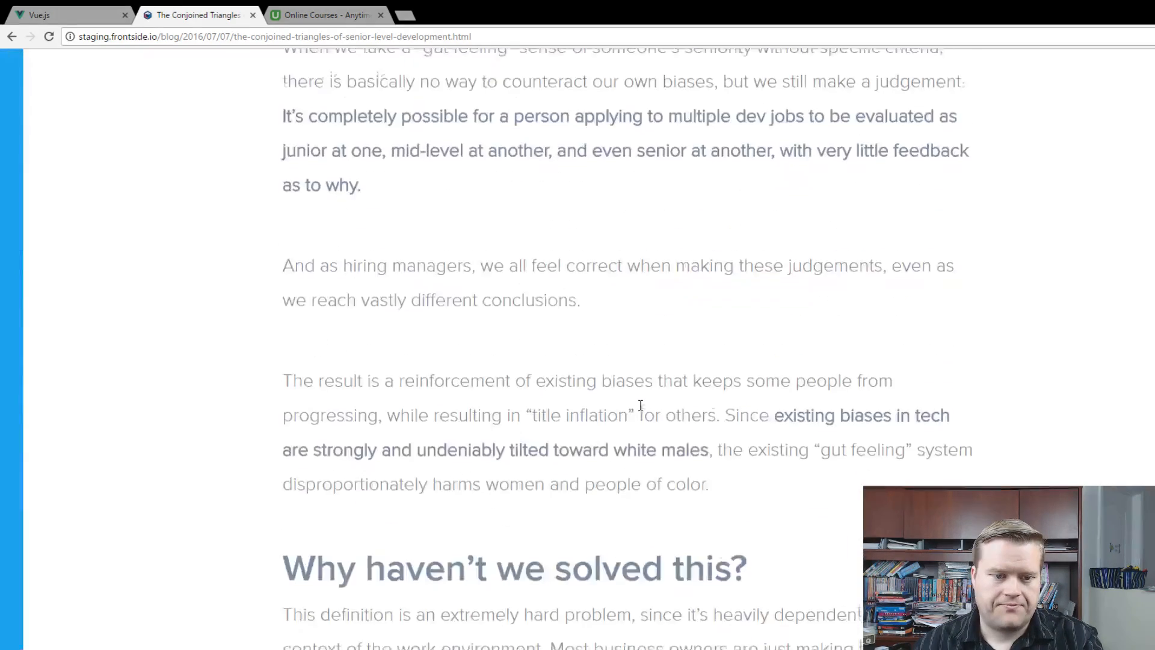
scroll("down", 3)
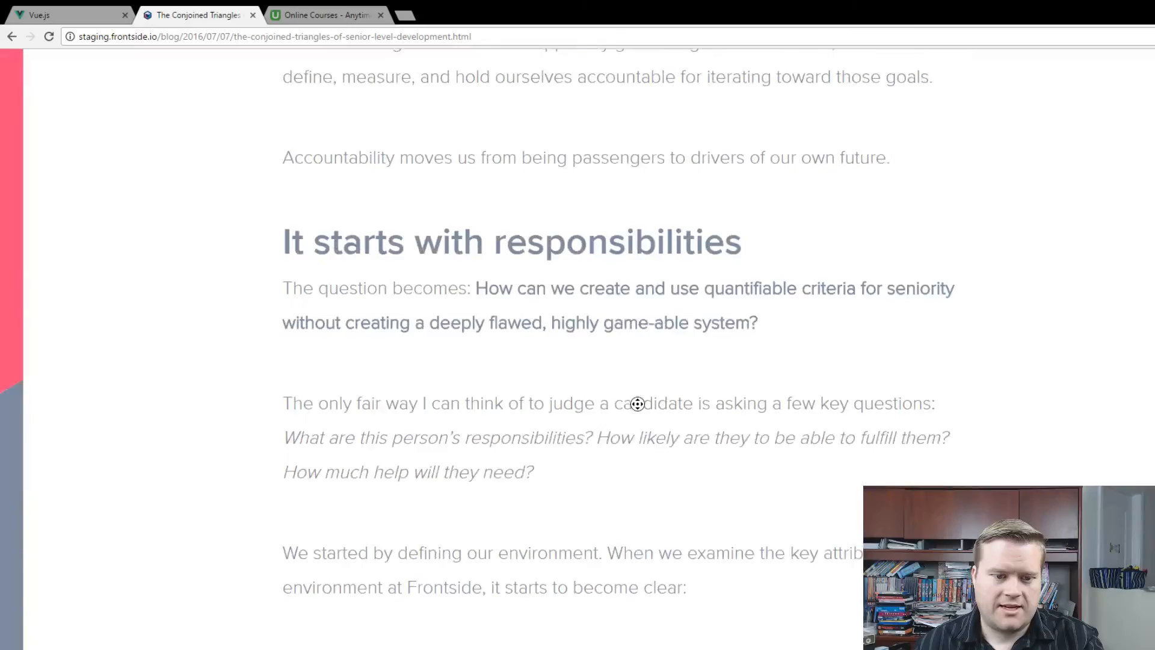
scroll("down", 3)
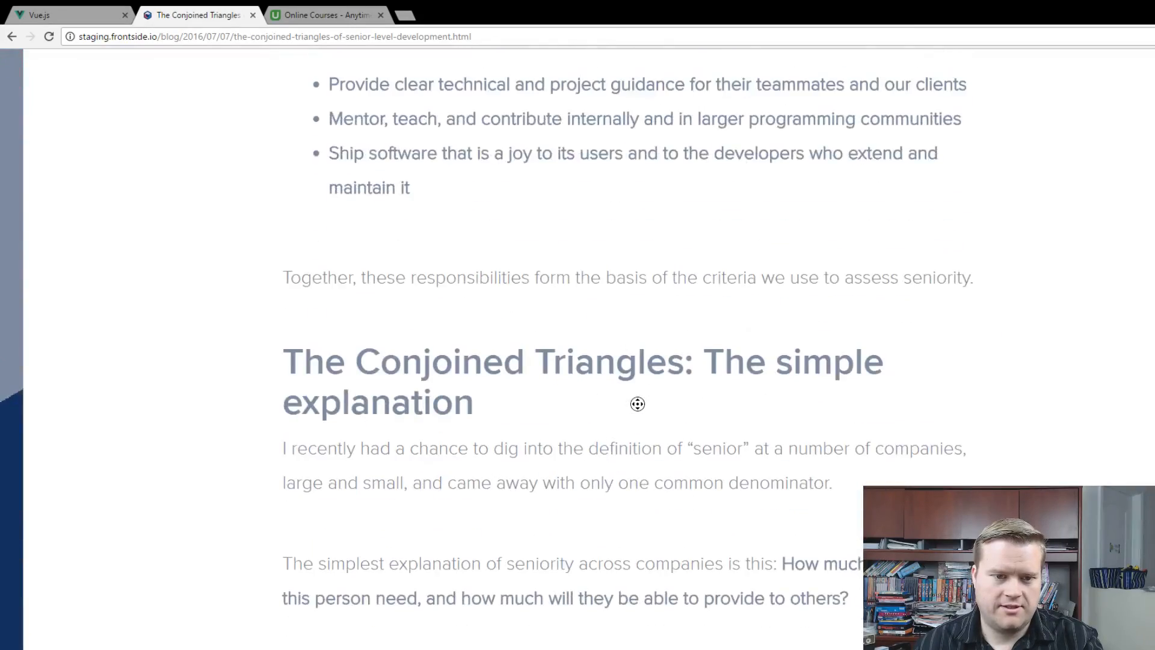
scroll("down", 3)
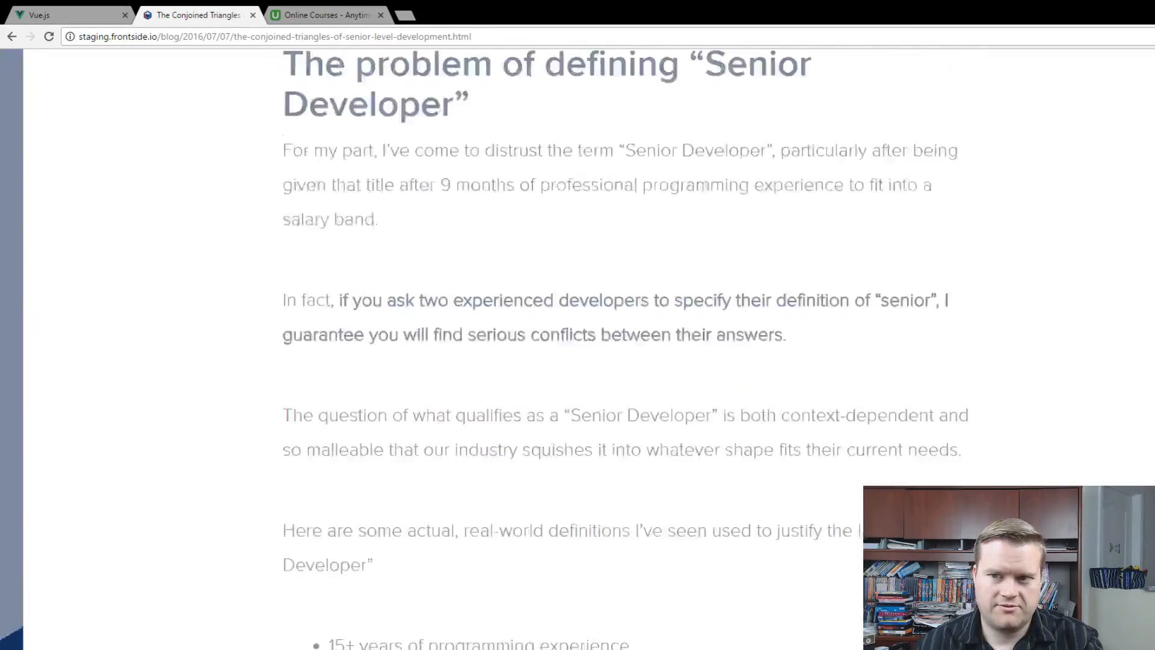
scroll("up", 3)
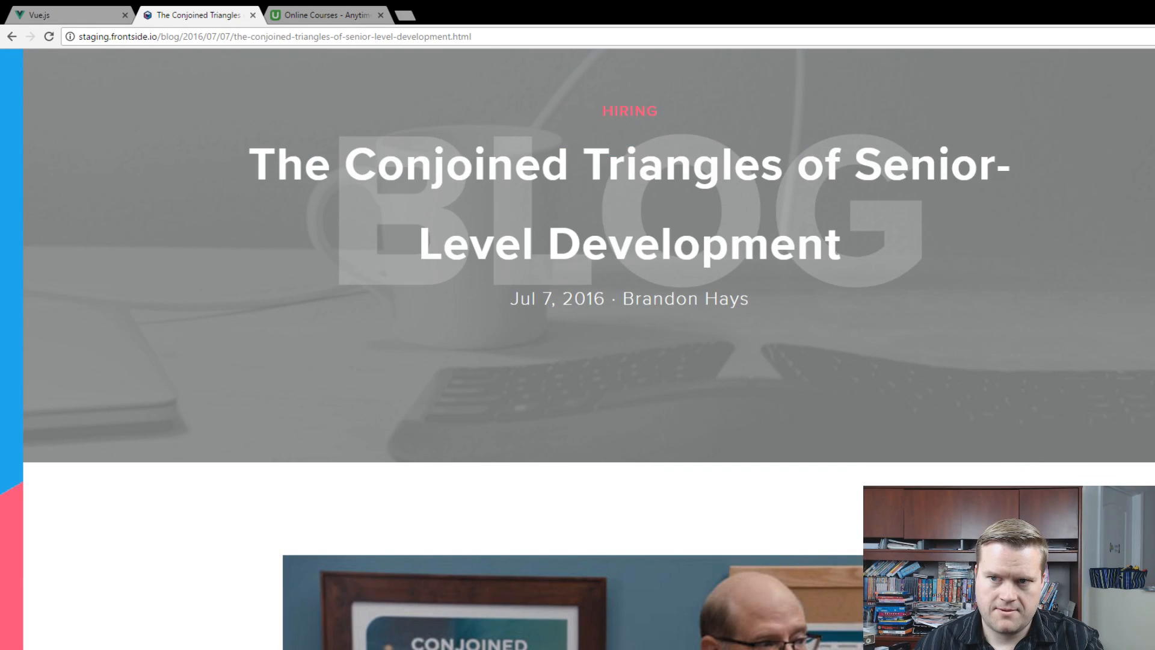
scroll("down", 3)
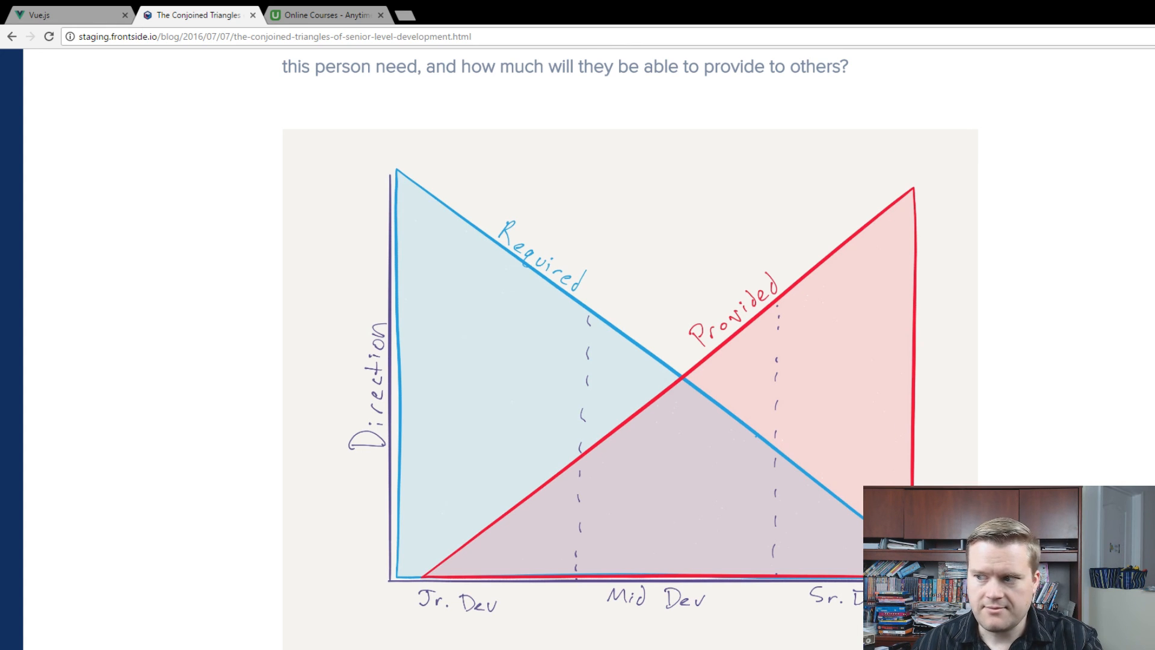
Scroll to the Venn diagram of Connectedness, Technical Capability and Leadership
scroll("down", 3)
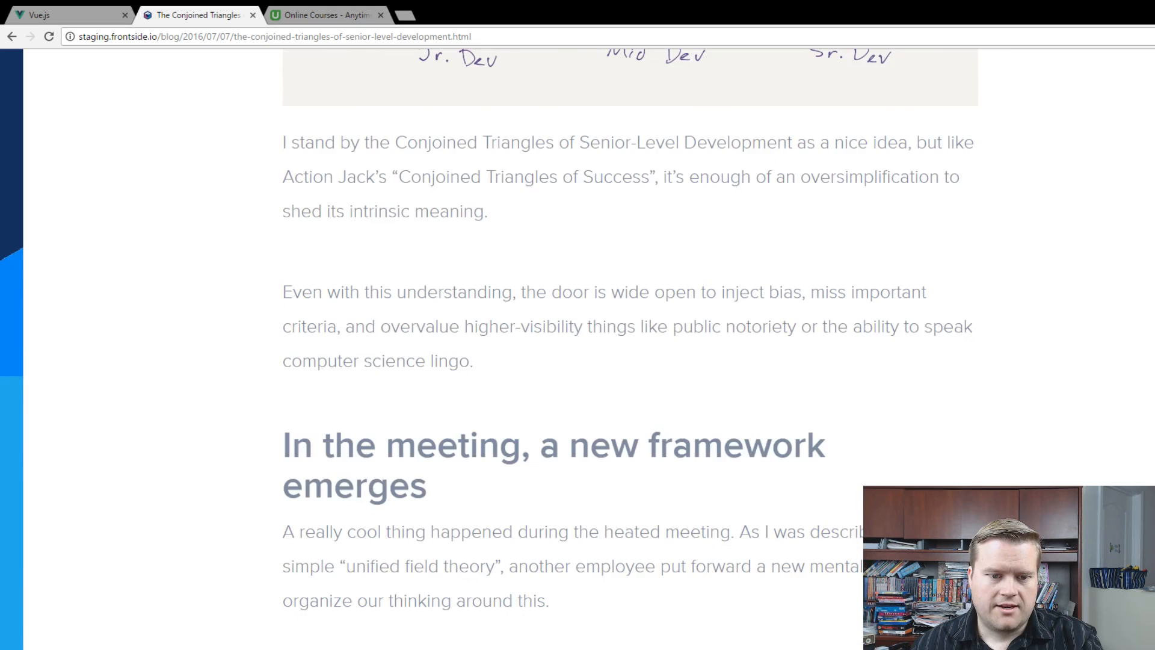
scroll("up", 3)
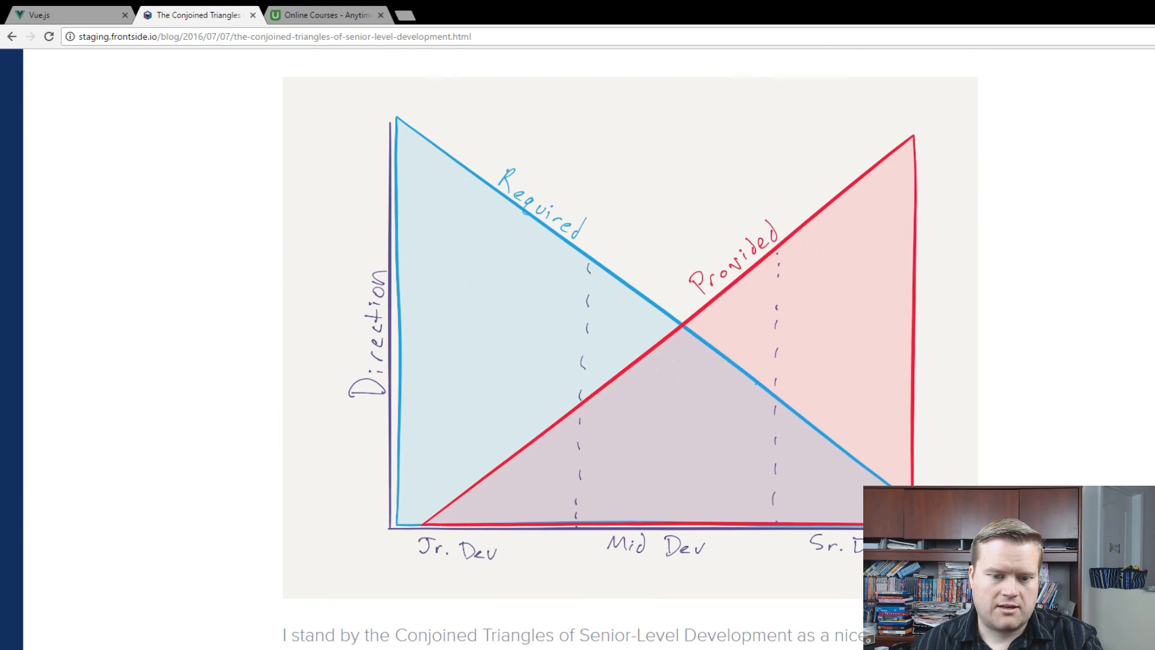
scroll("down", 3)
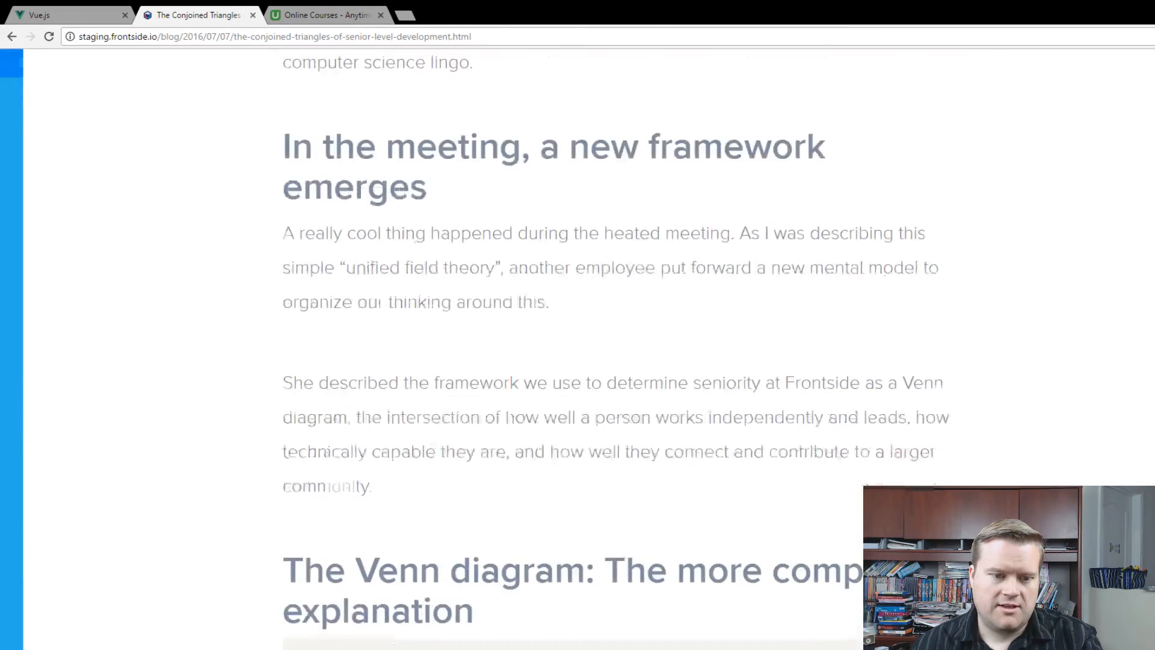
scroll("down", 3)
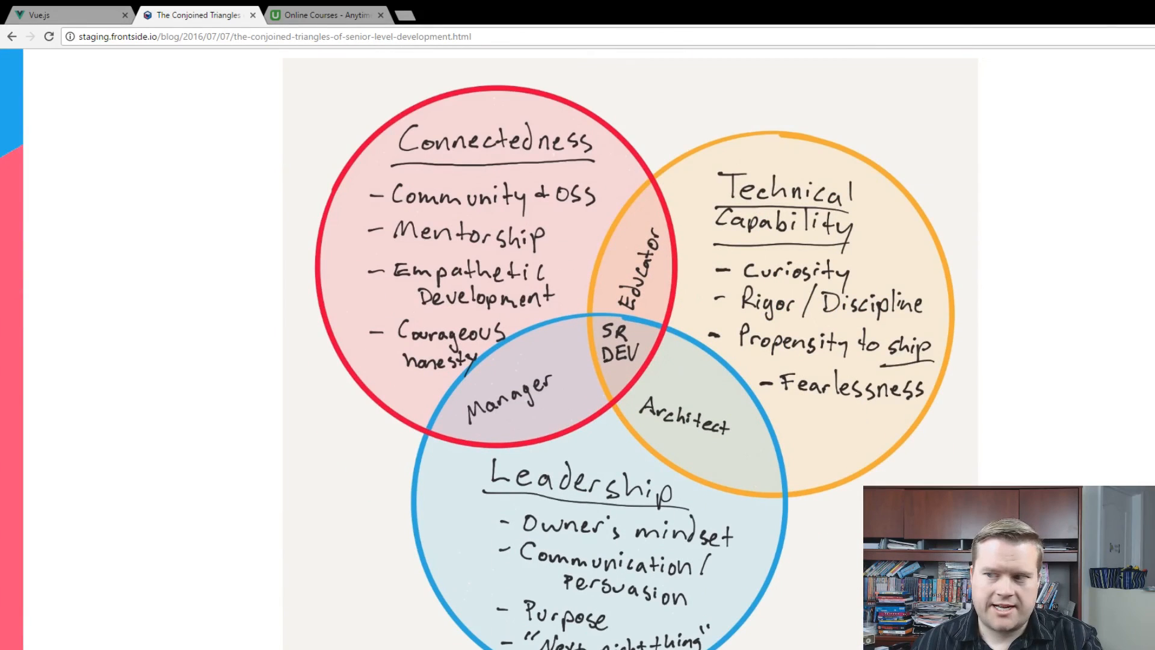
mouse_move(1102, 350)
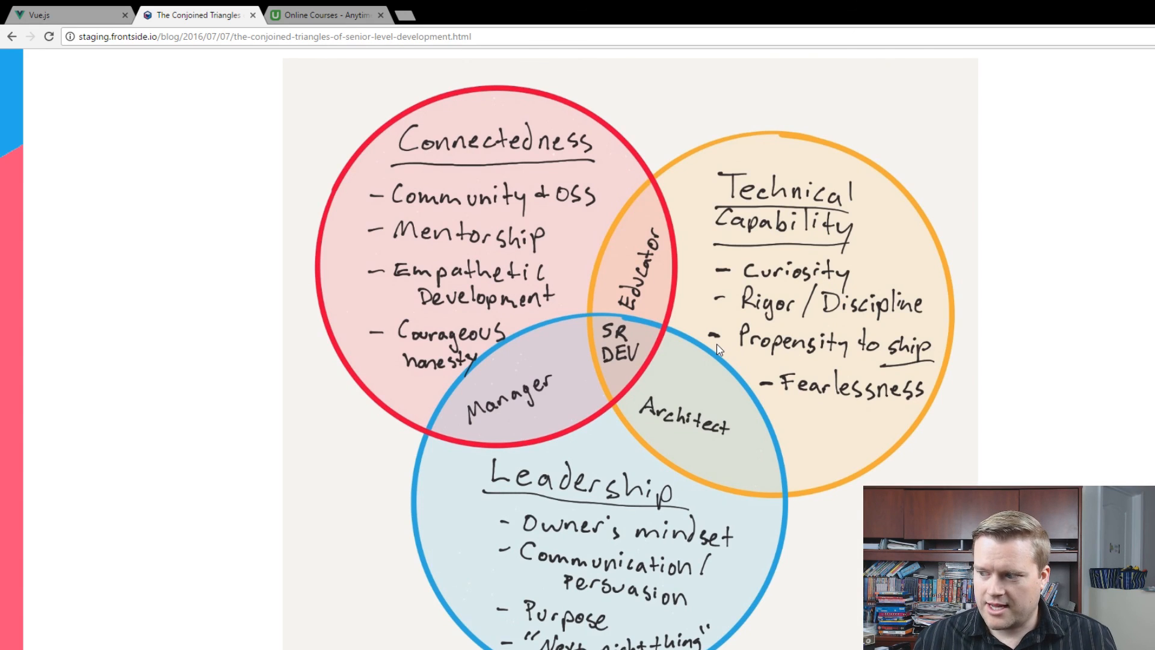
mouse_move(299, 149)
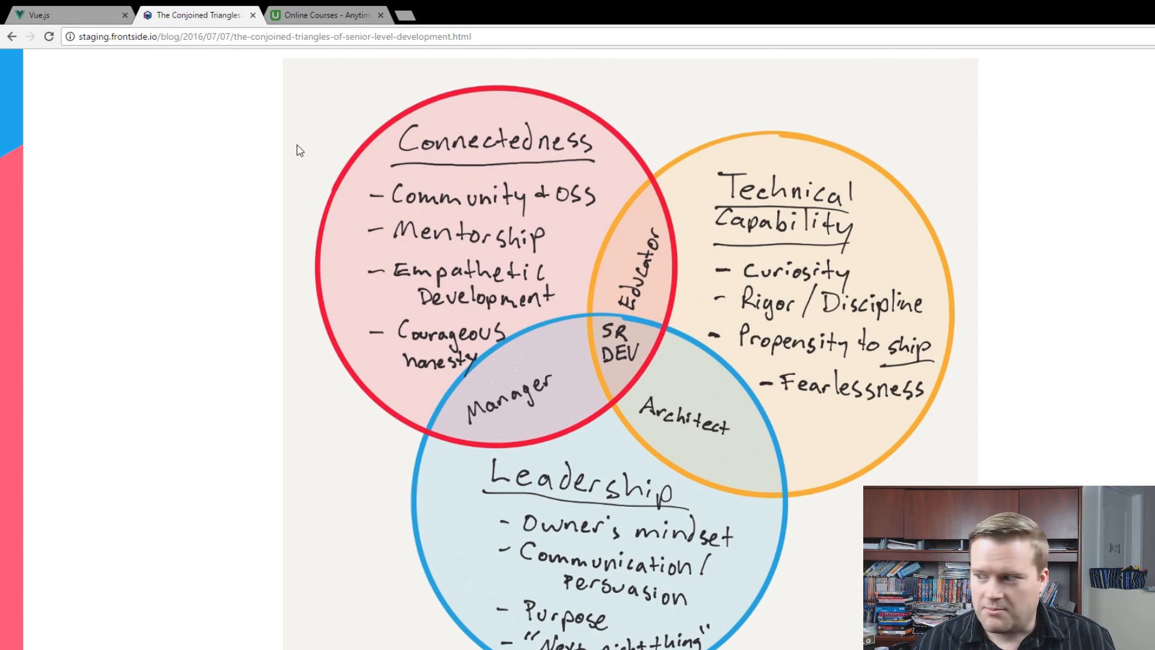
mouse_move(224, 95)
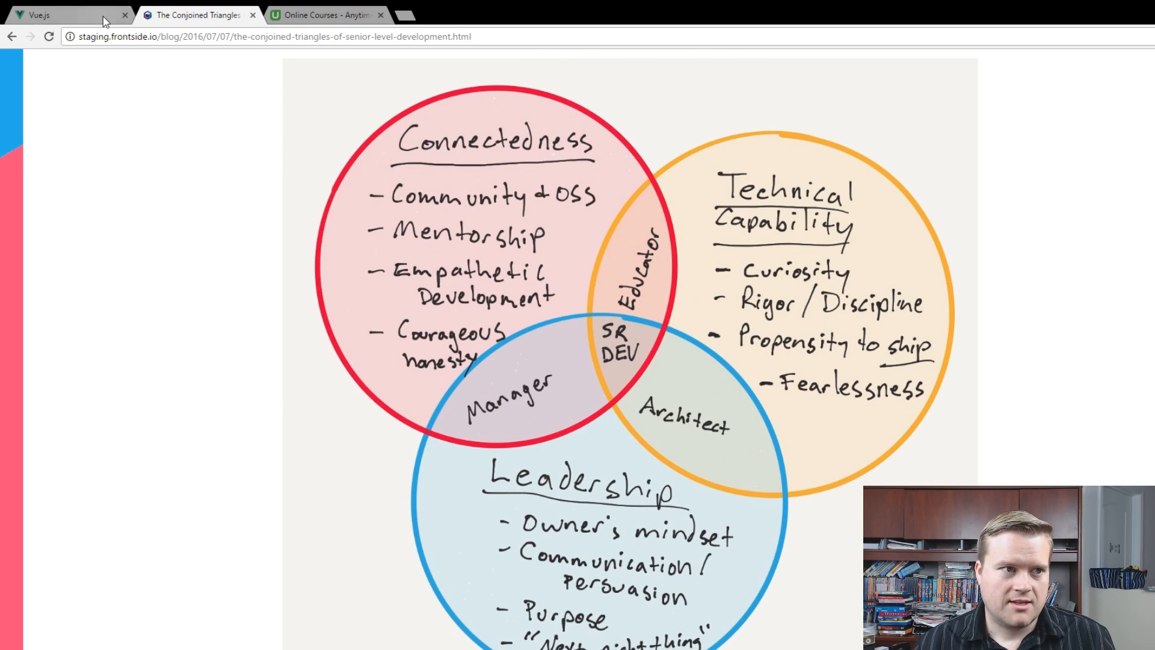
Switch to the Vue.js tab, 'The Progressive JavaScript Framework' homepage
left_click(49, 14)
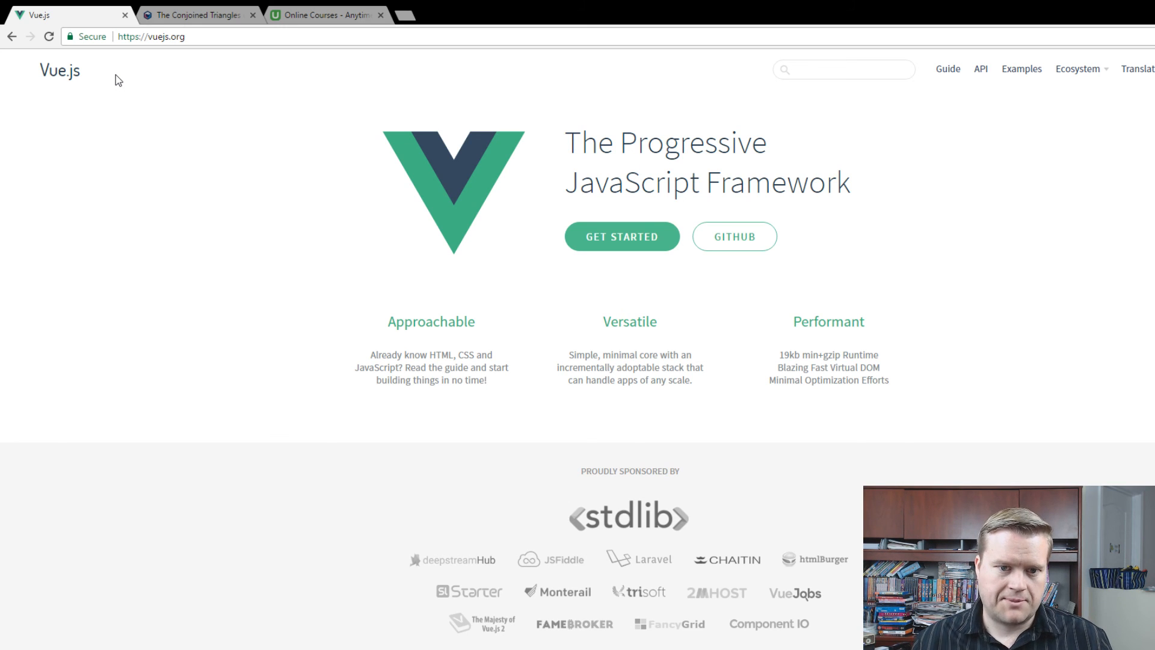
mouse_move(965, 68)
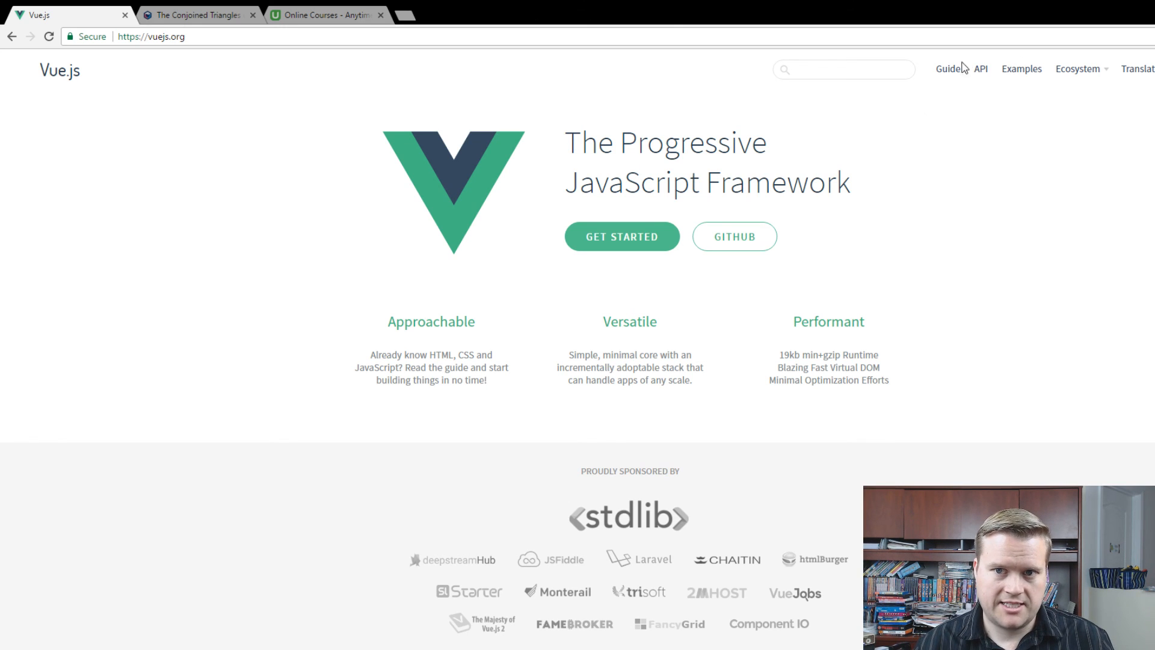
Open the Vue.js guide introduction and jump to Composing with Components
left_click(949, 69)
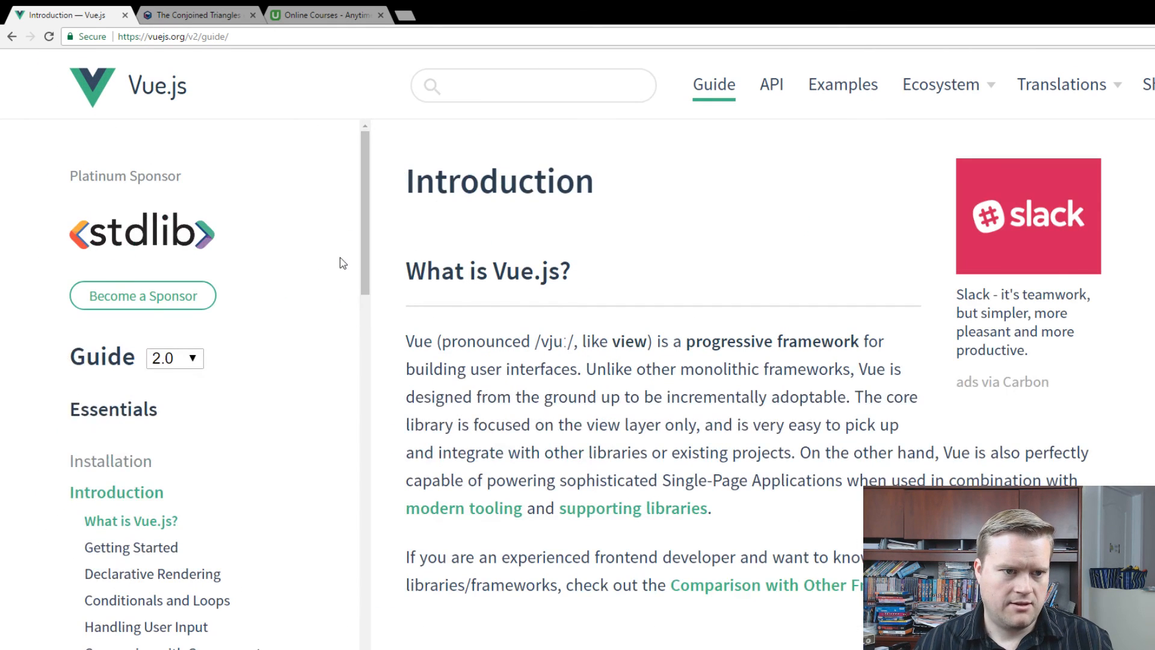
scroll("down", 3)
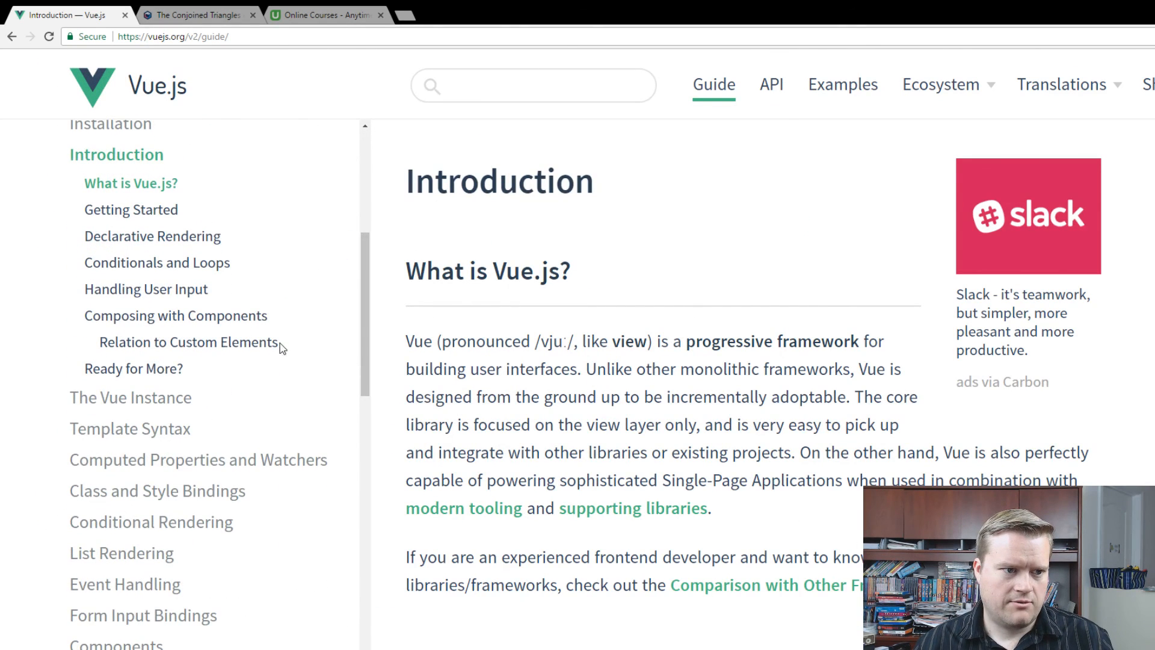
left_click(174, 315)
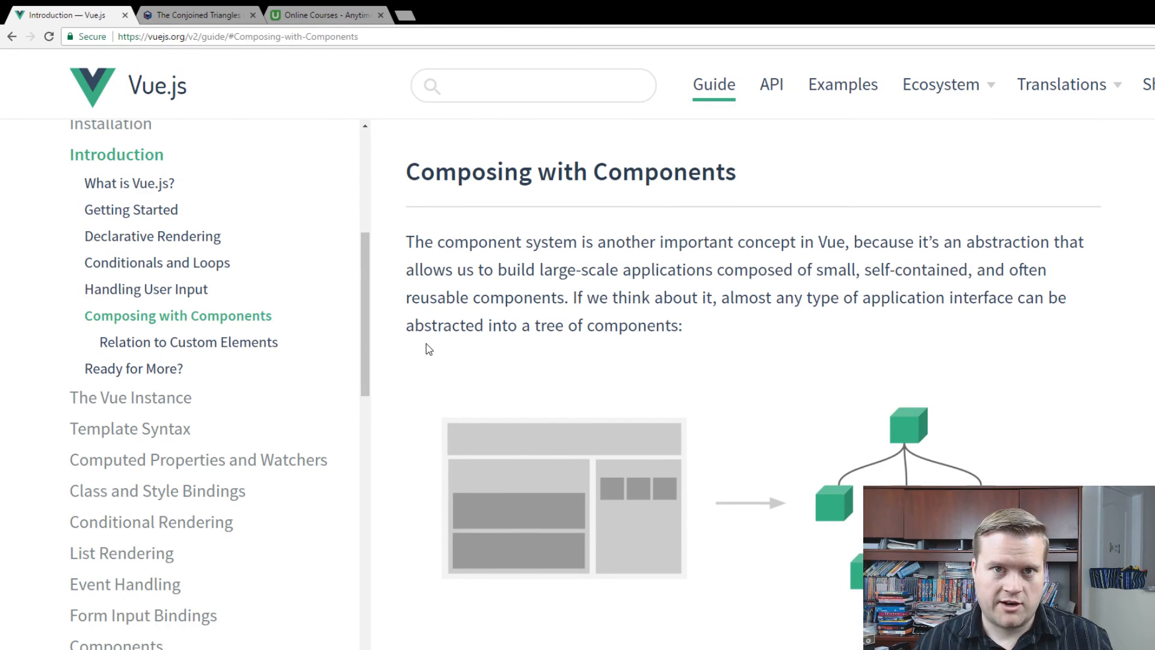
Scroll down to the Template Syntax Raw HTML section and its v-html example
scroll("down", 3)
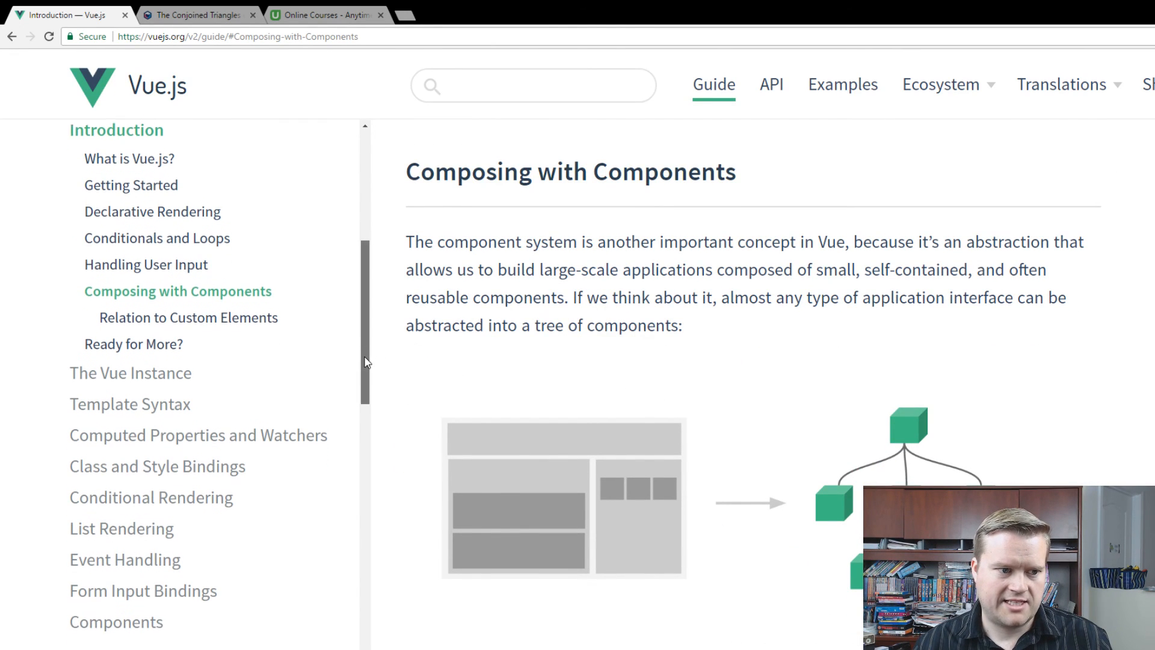
scroll("down", 3)
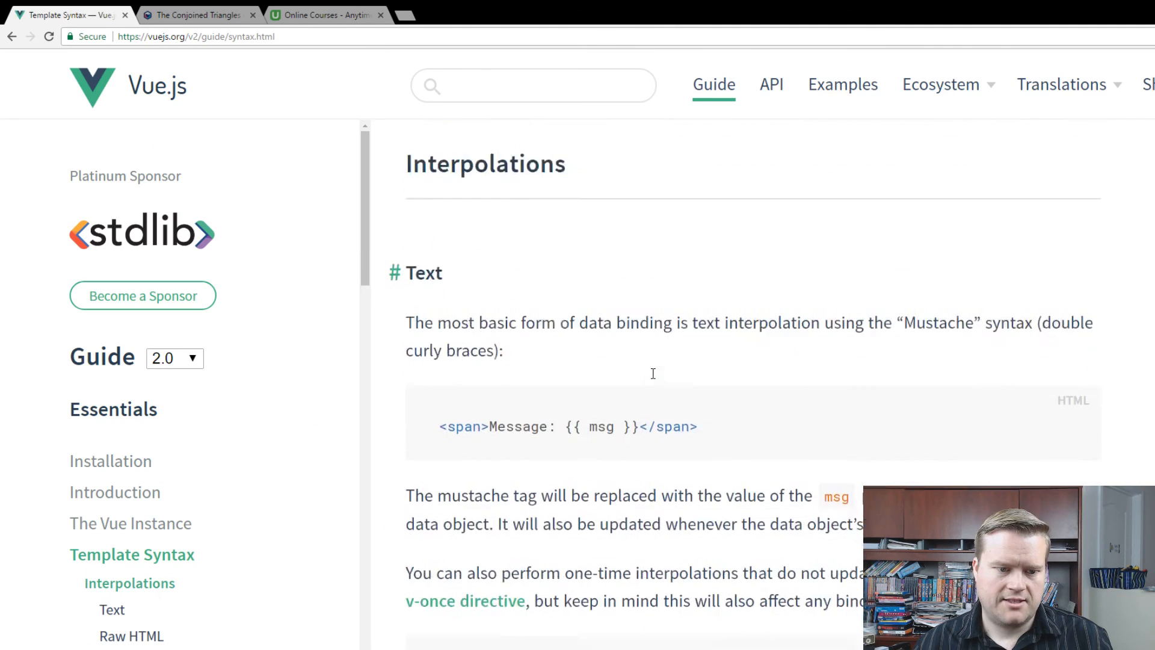
scroll("down", 3)
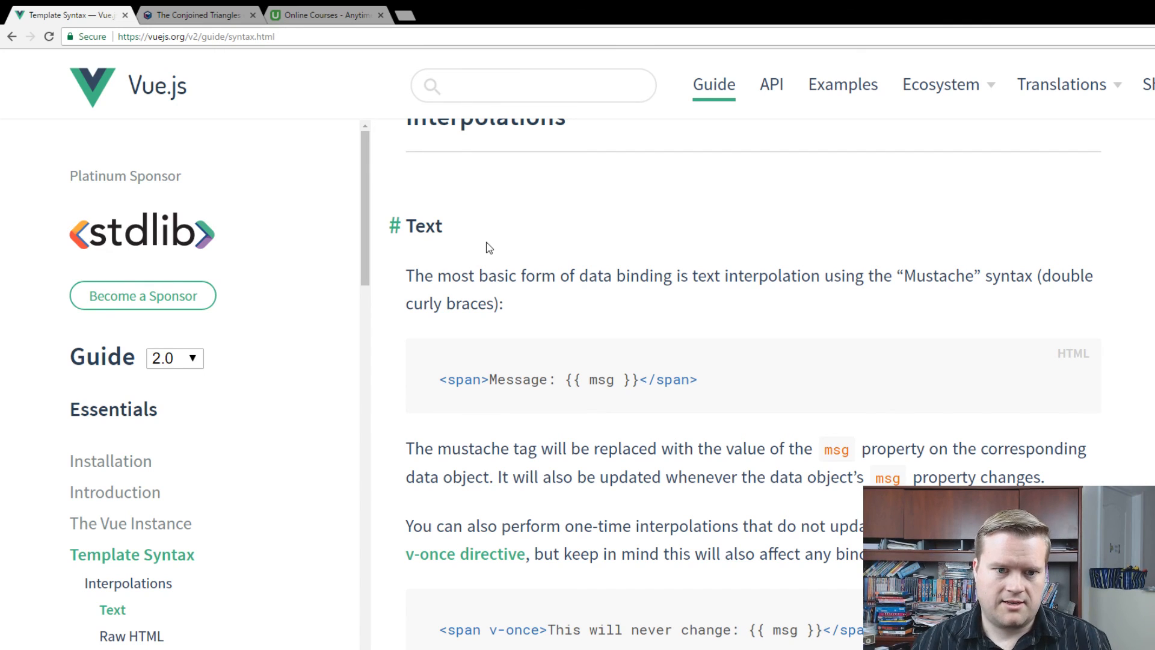
scroll("down", 3)
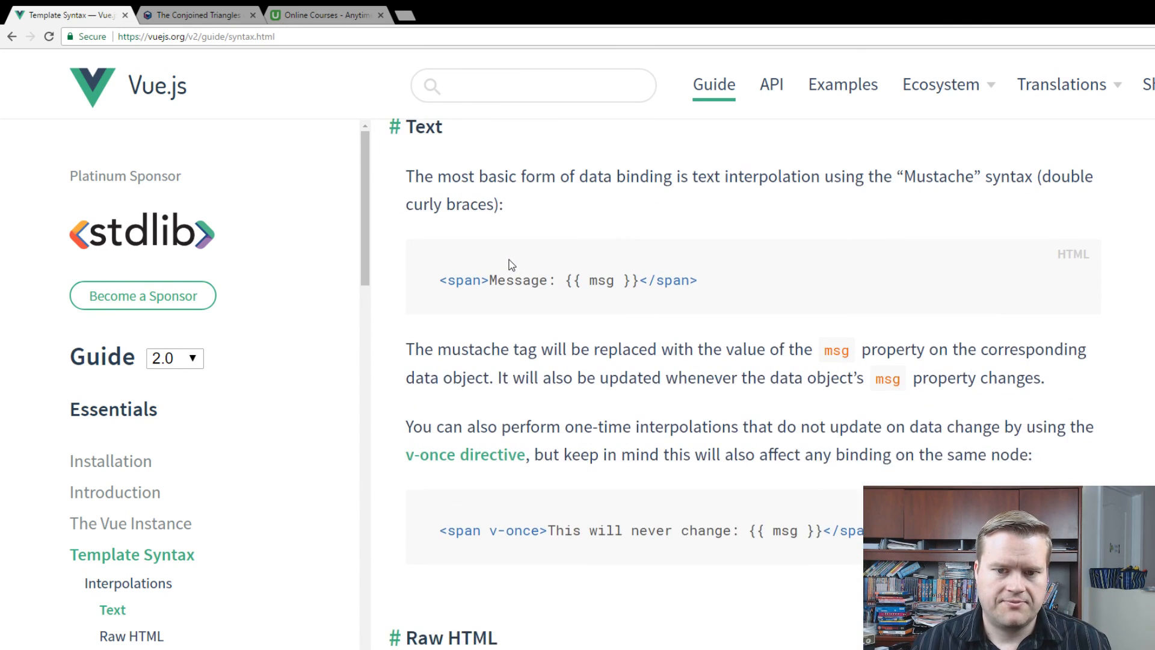
scroll("down", 3)
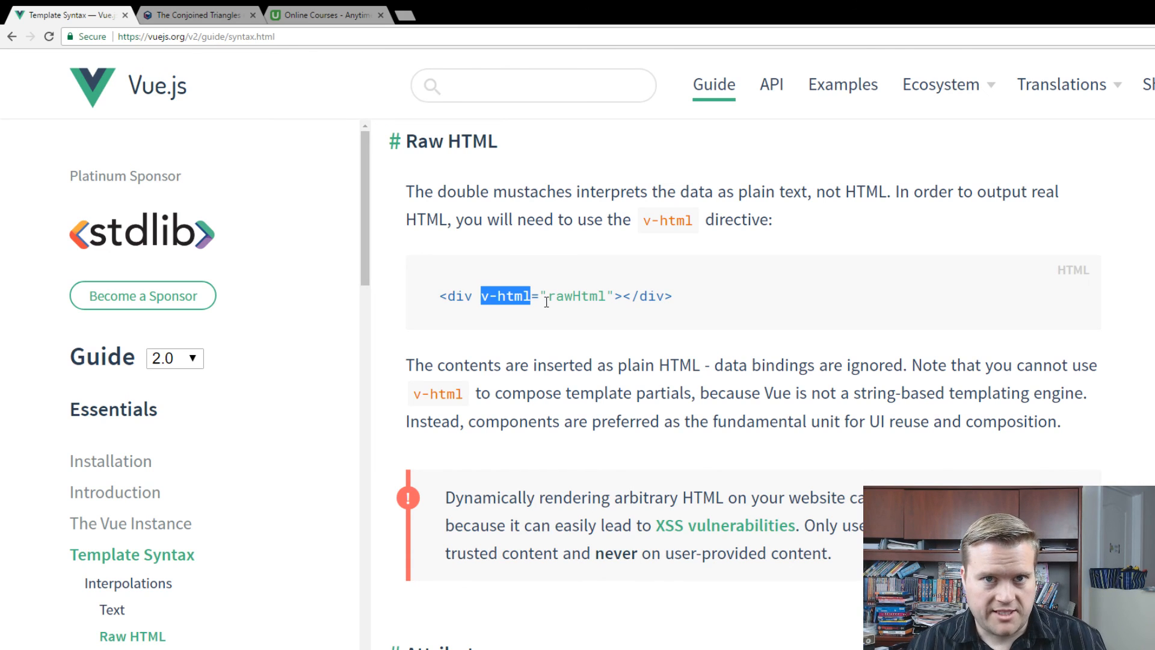
scroll("down", 3)
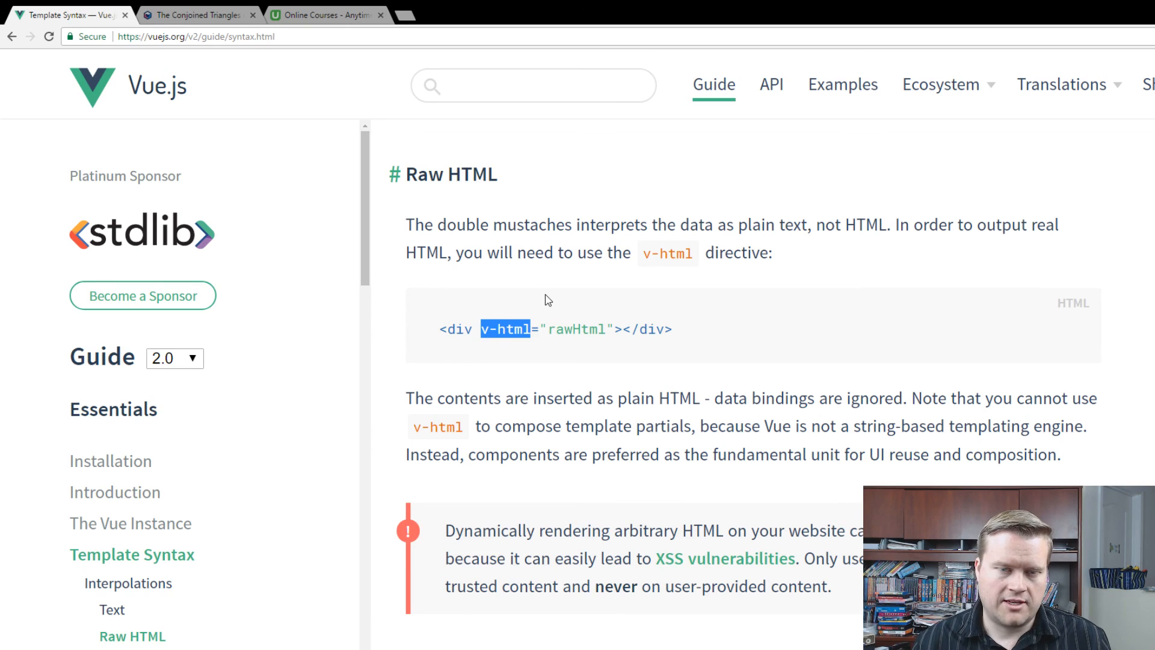
mouse_move(720, 323)
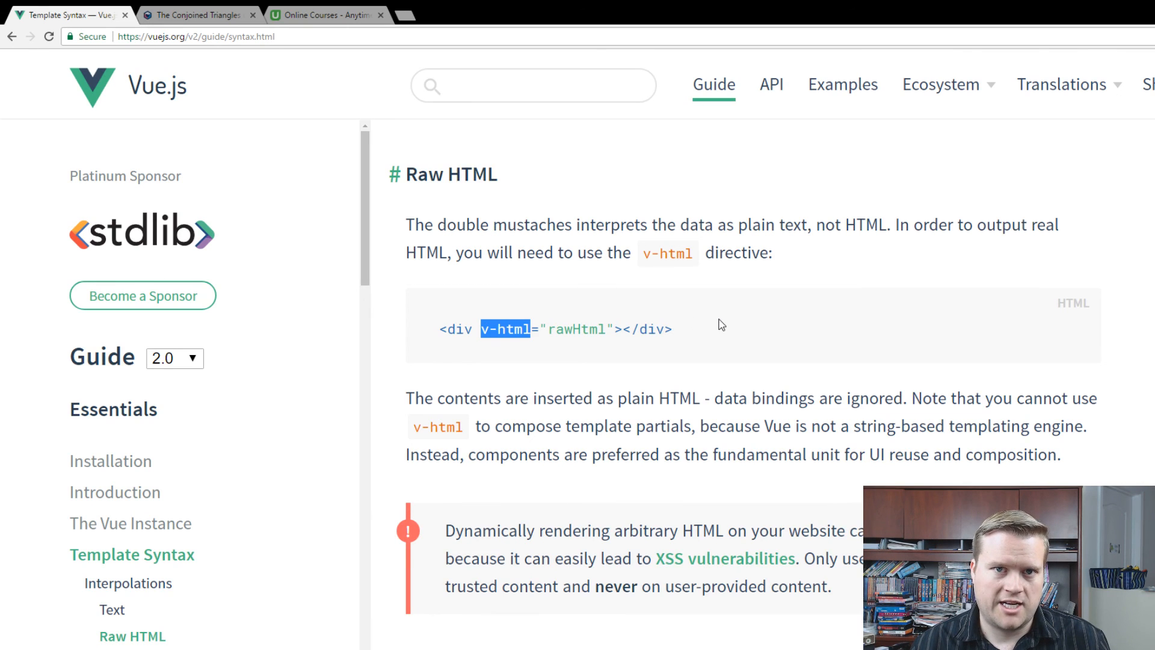
scroll("down", 3)
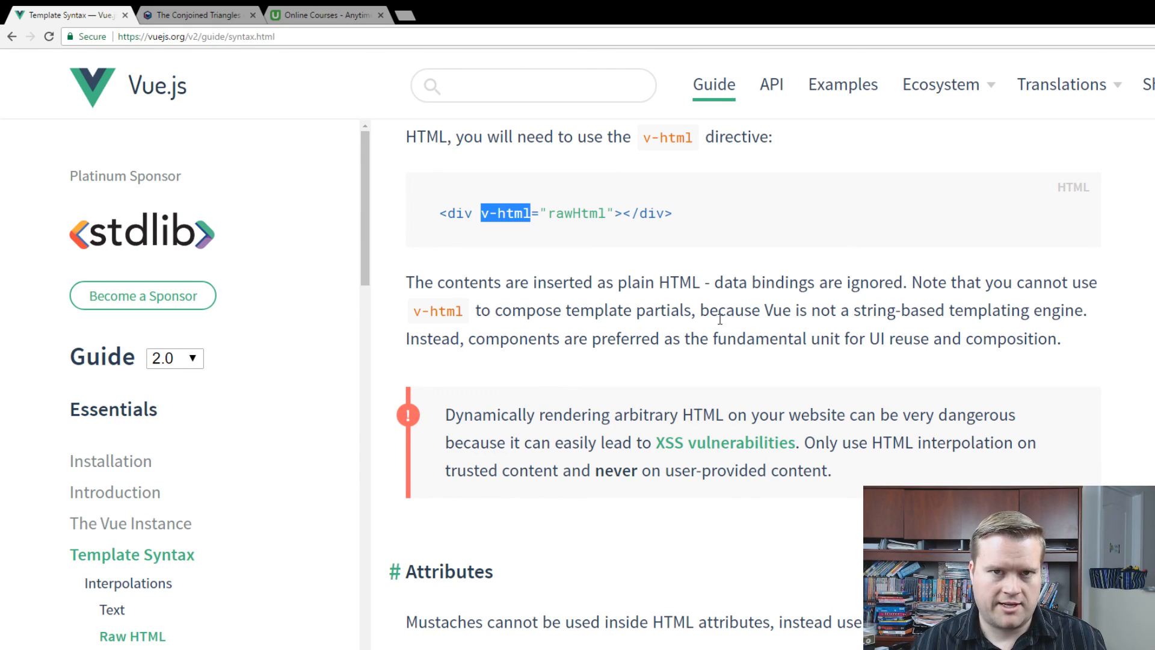
mouse_move(726, 330)
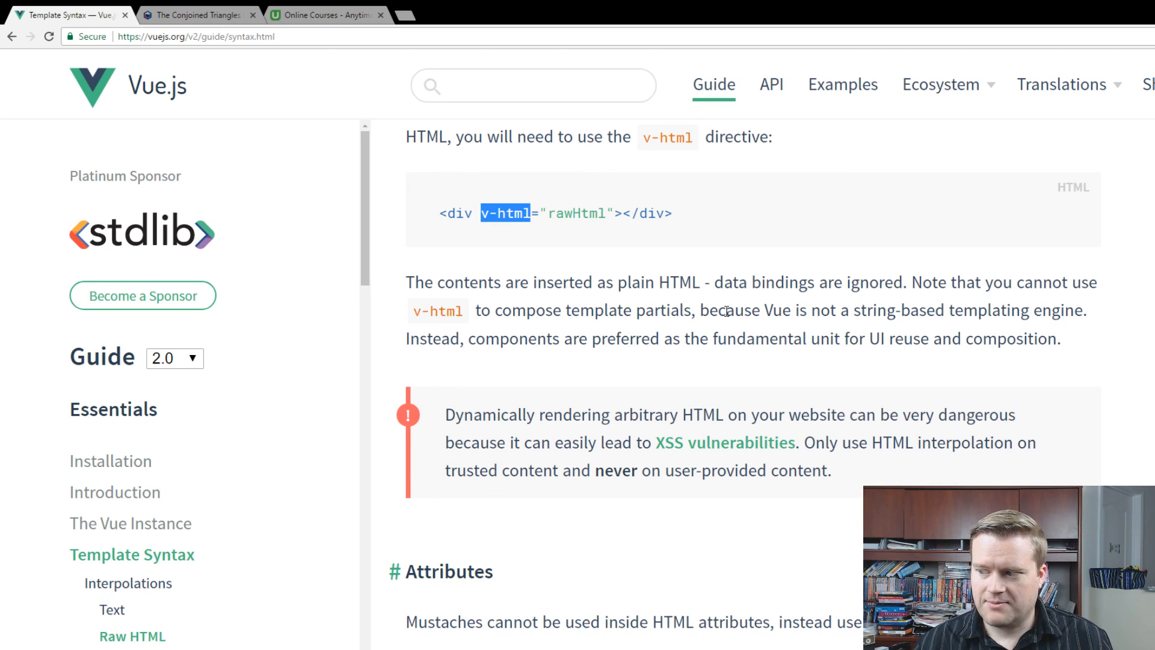
Read down through the Attributes and Using JavaScript Expressions sections
scroll("down", 3)
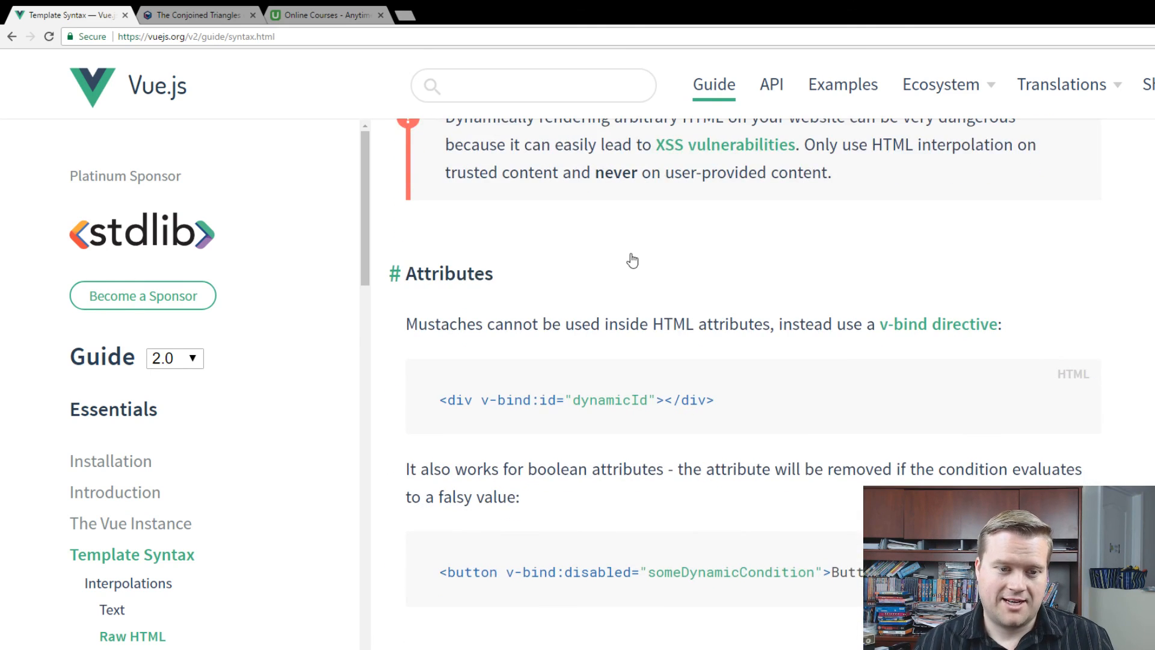
scroll("down", 3)
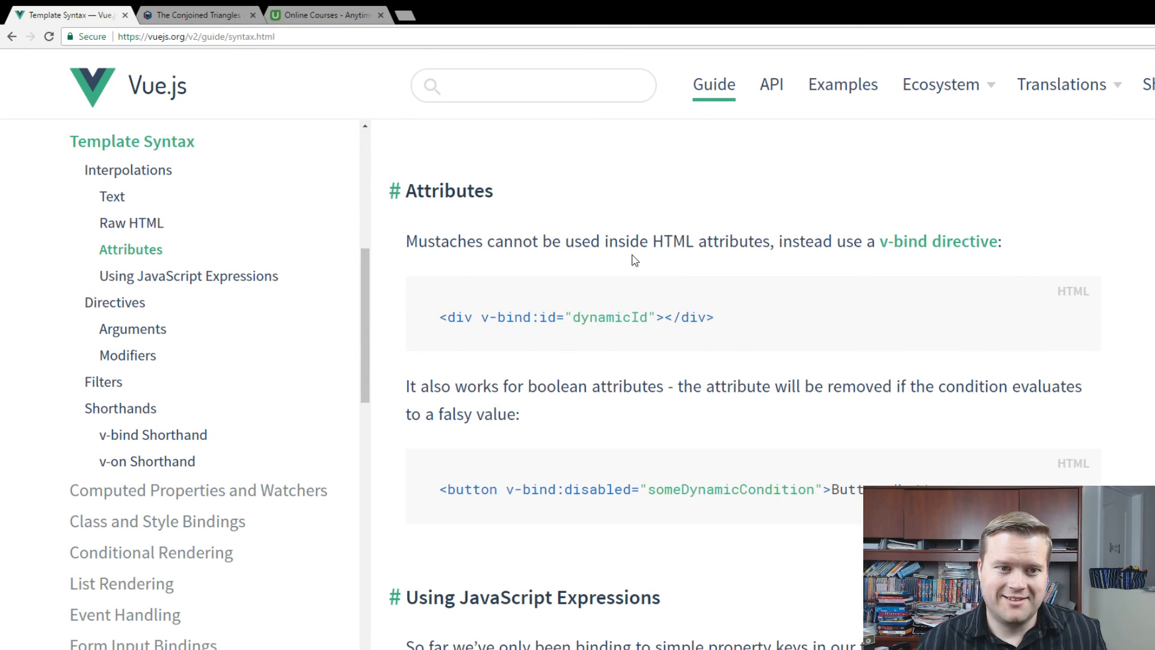
scroll("down", 3)
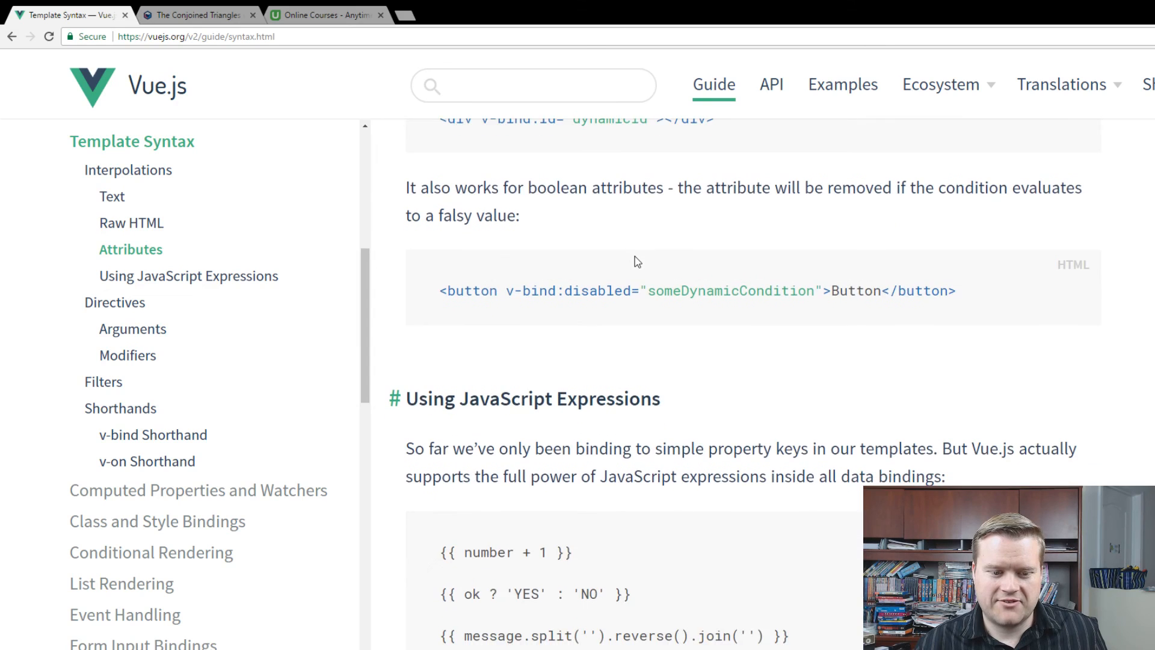
scroll("down", 3)
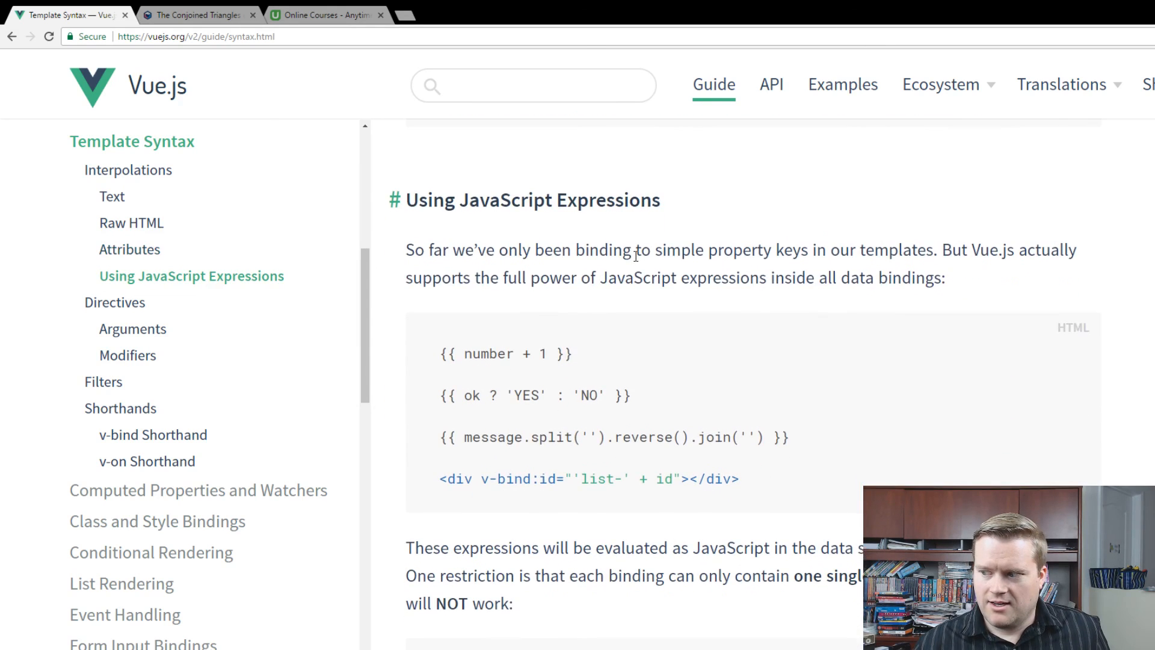
scroll("down", 3)
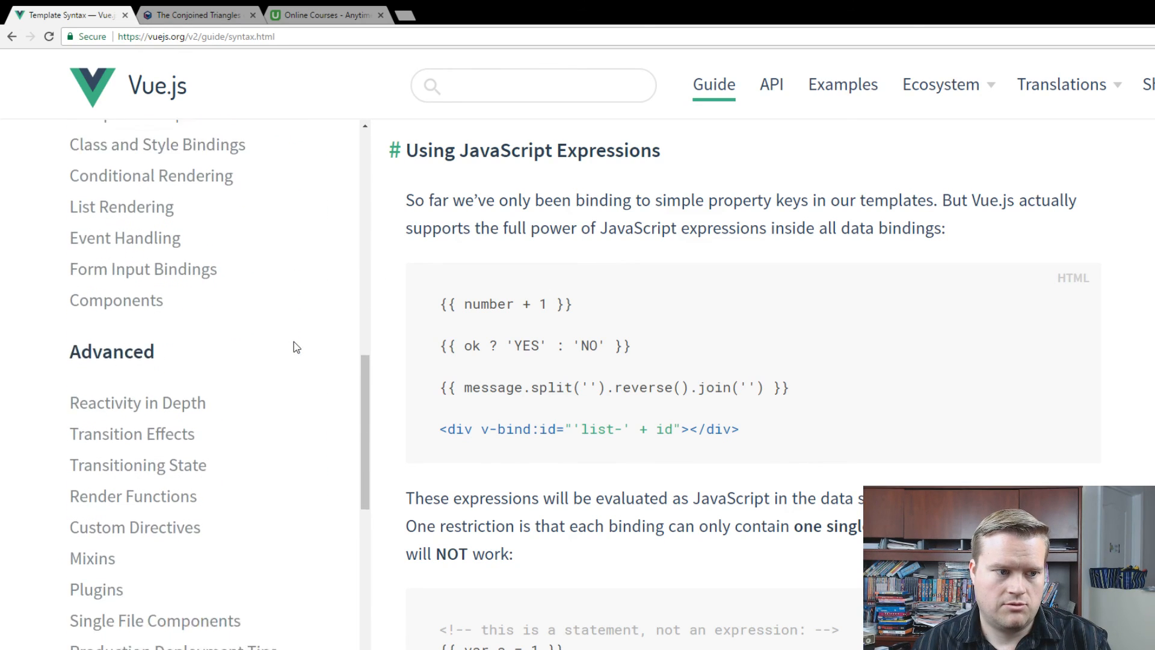
scroll("down", 3)
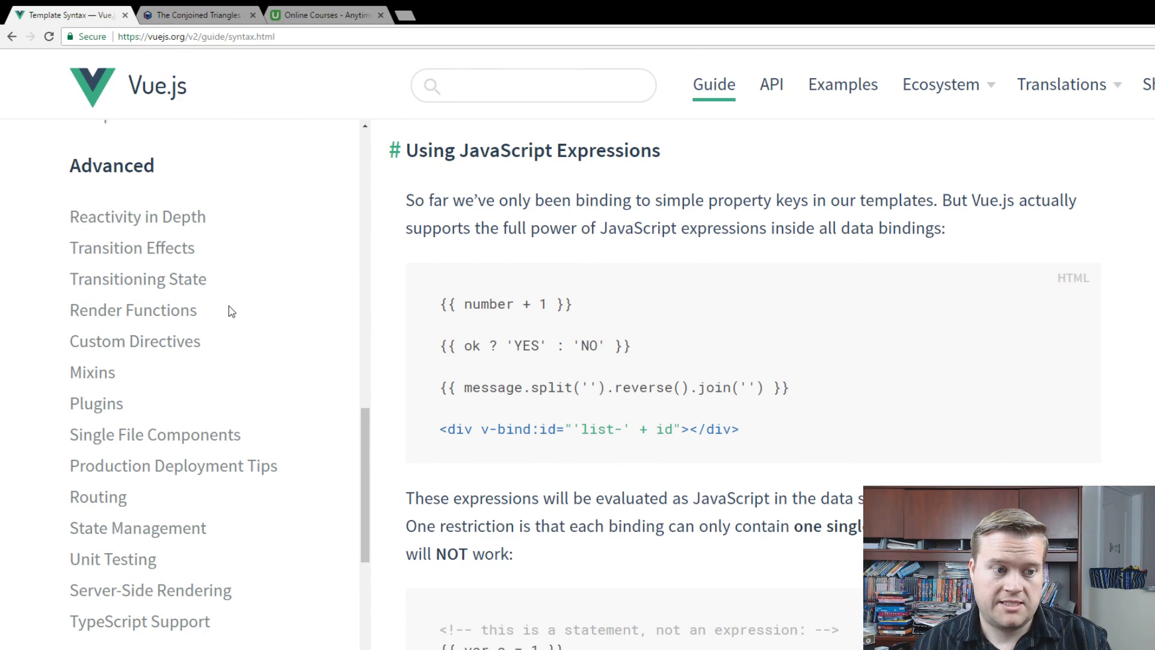
scroll("down", 3)
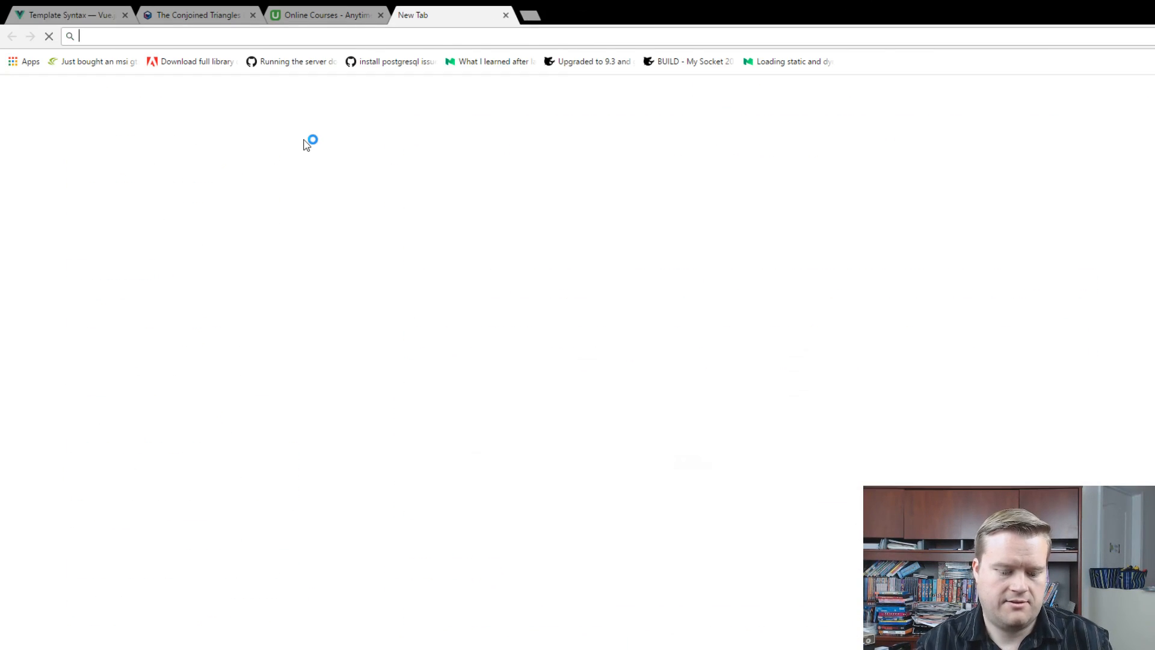
Search the web for Vuex and open the vuejs/vuex GitHub repository
type("vue")
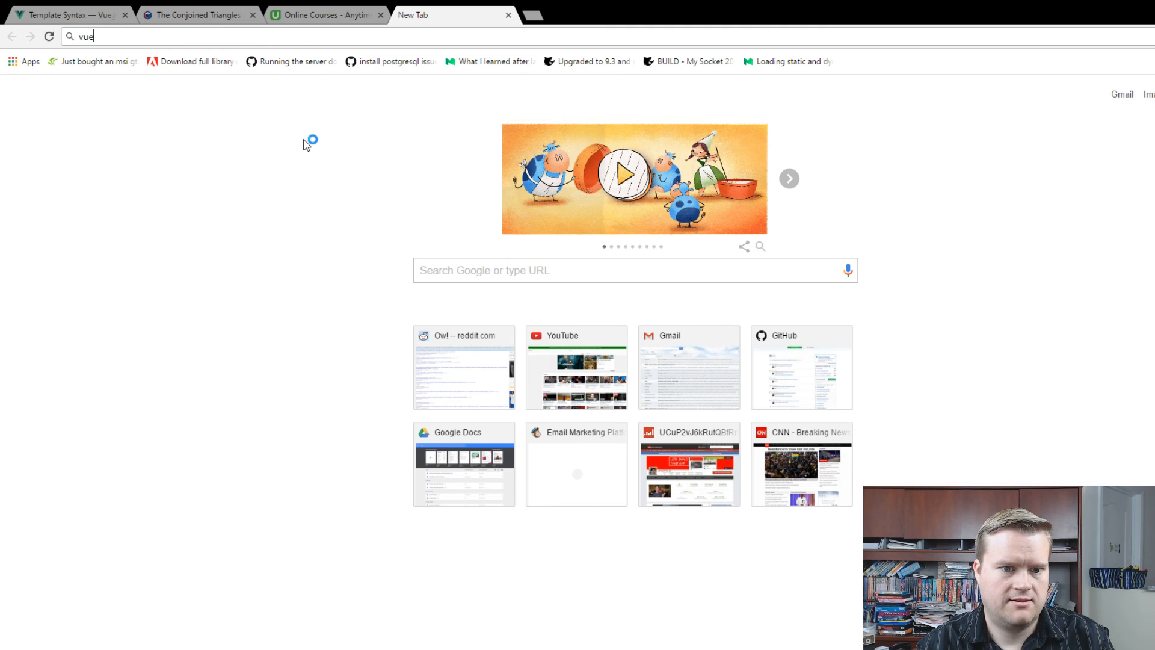
key("Enter")
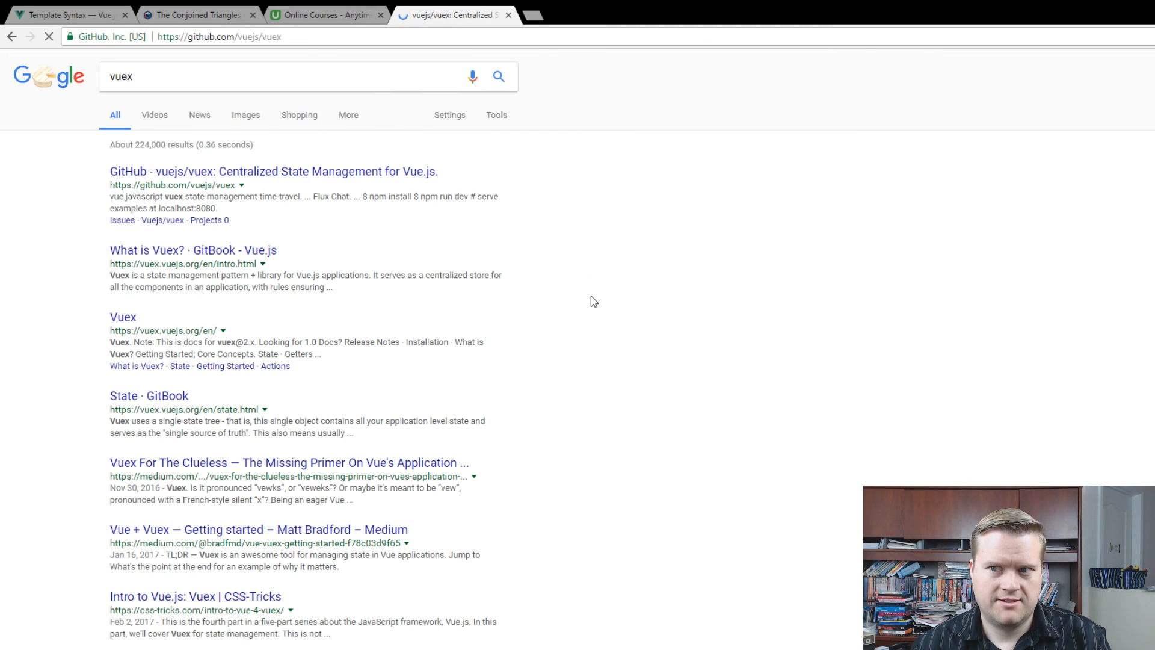
left_click(273, 171)
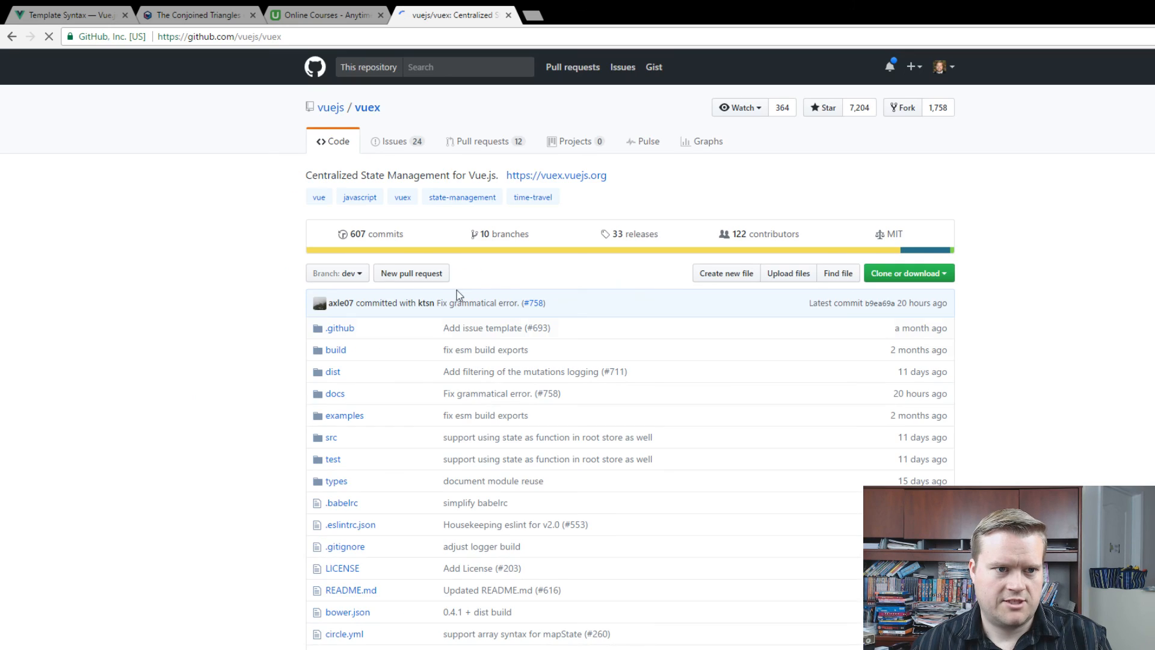
Skim the Vuex README, then return to the Vue.js Template Syntax tab
scroll("down", 3)
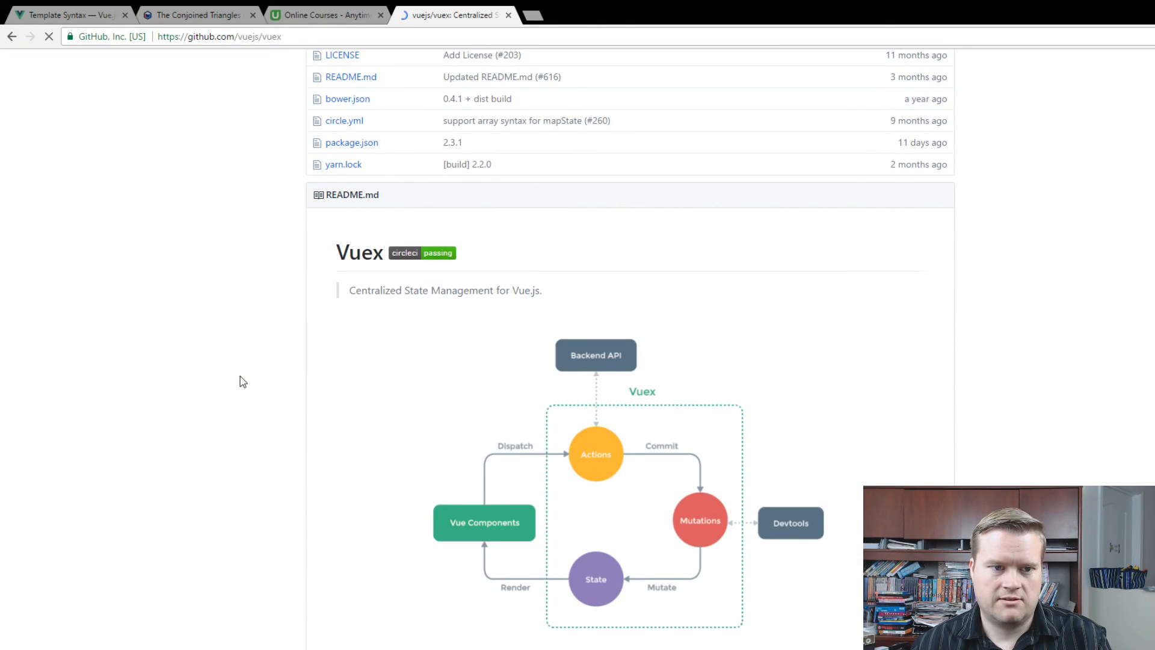
scroll("down", 3)
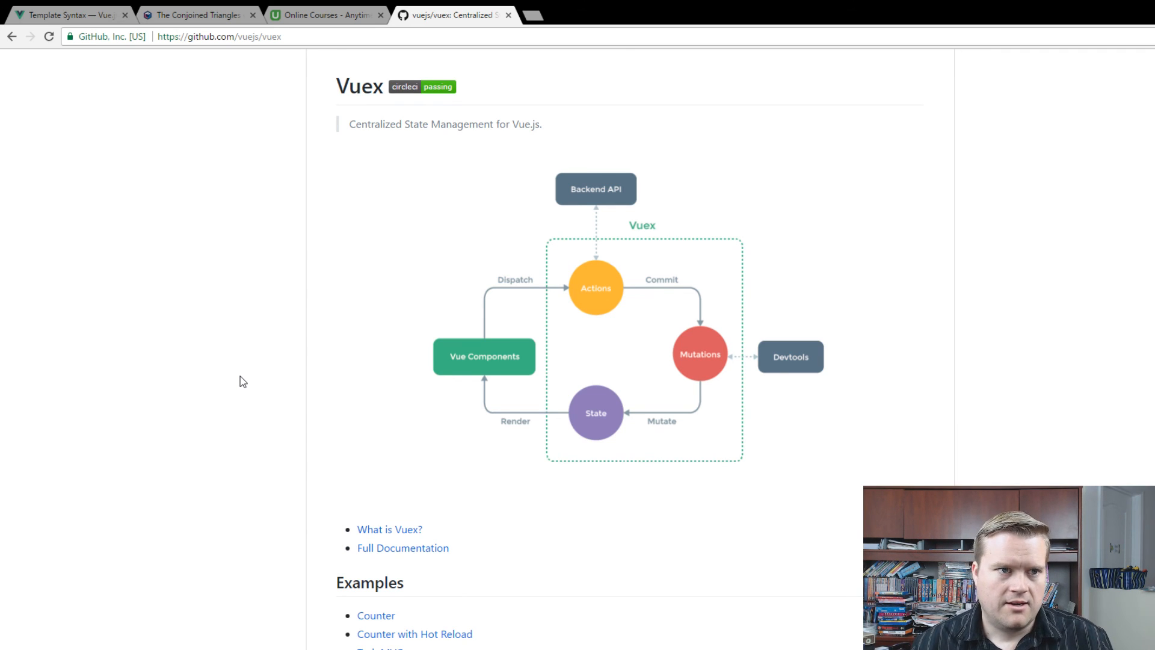
left_click(73, 13)
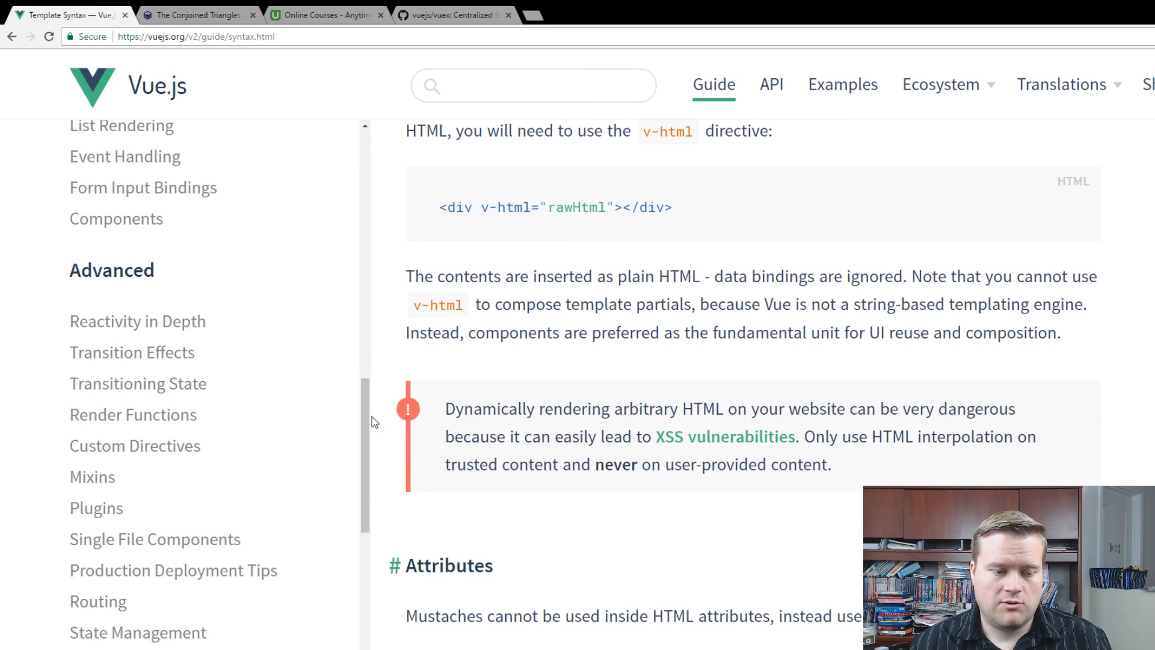
scroll("down", 3)
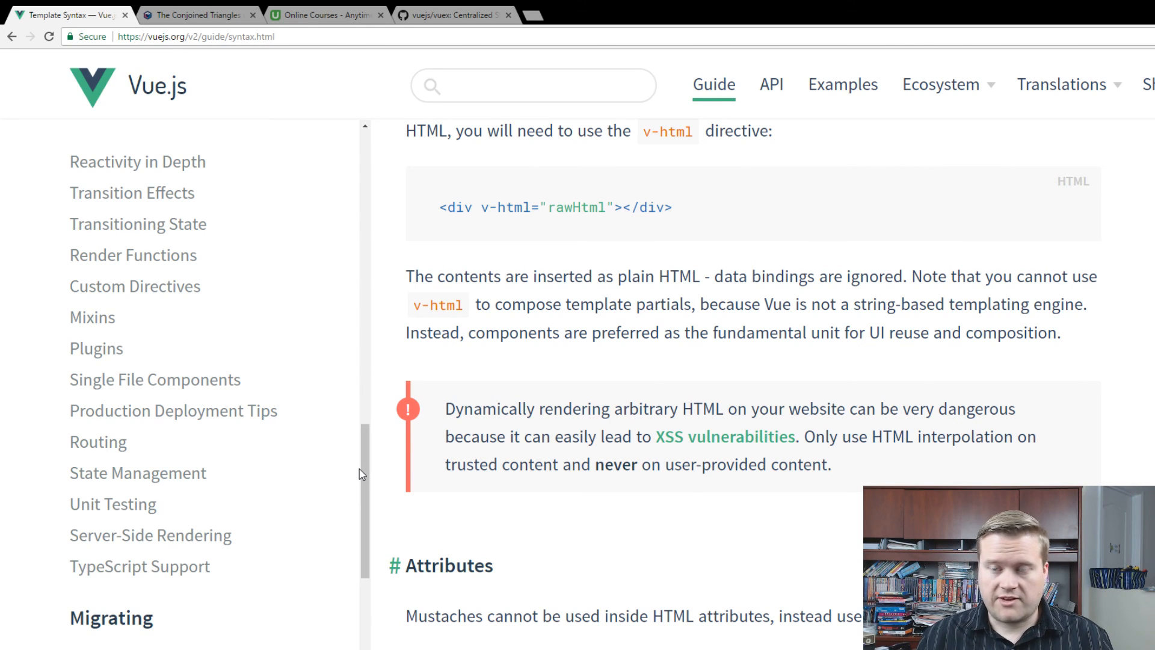
mouse_move(395, 226)
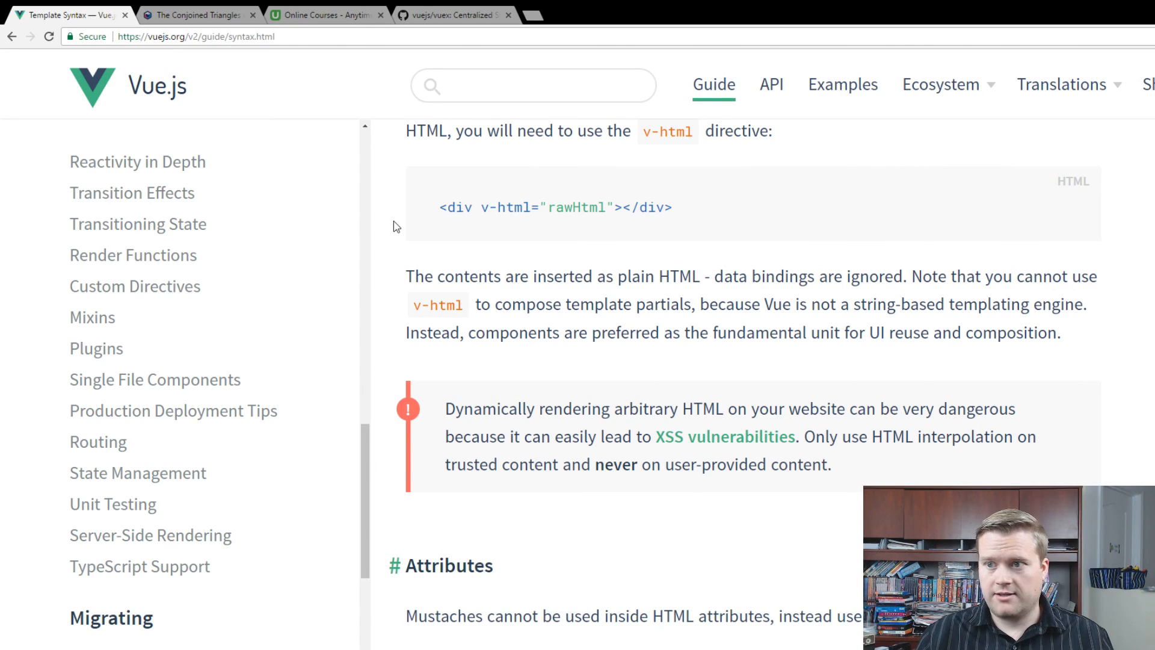